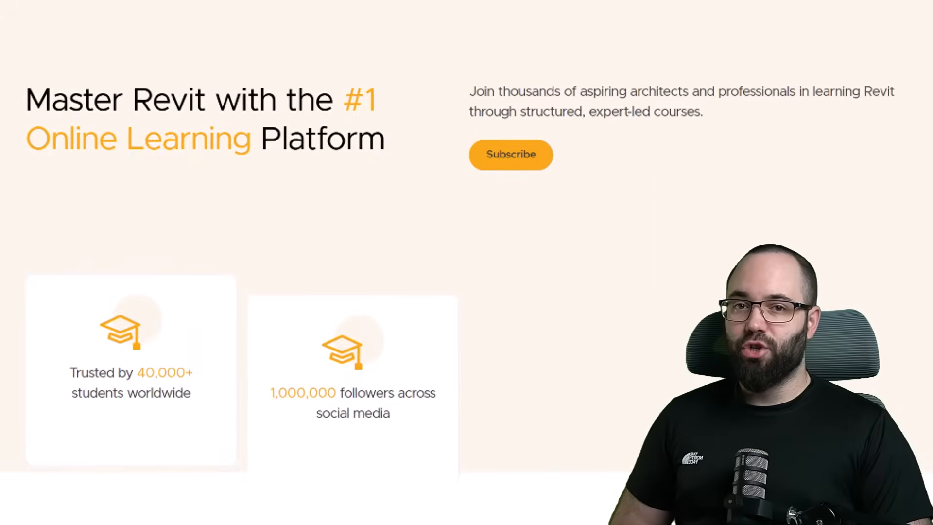
Step: Open Product updates from the profile avatar menu on the Autodesk site
scroll(down, 3)
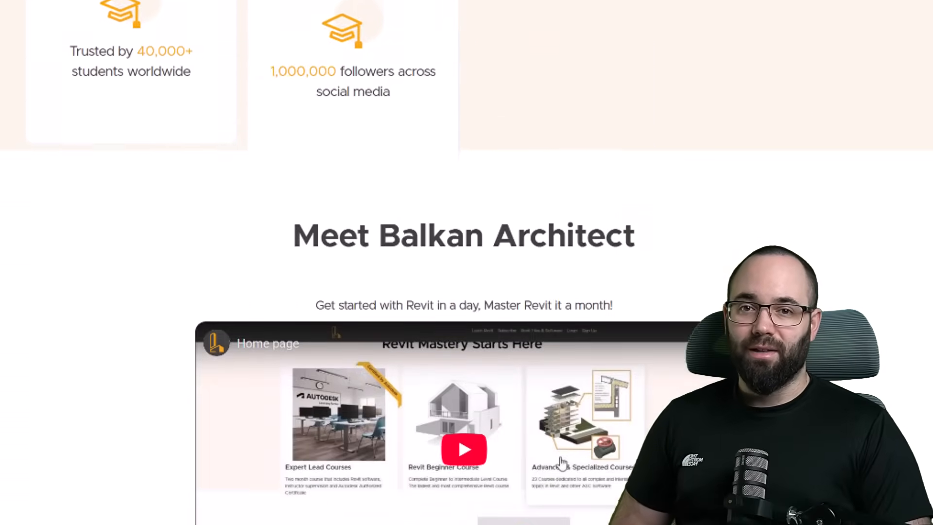
scroll(down, 3)
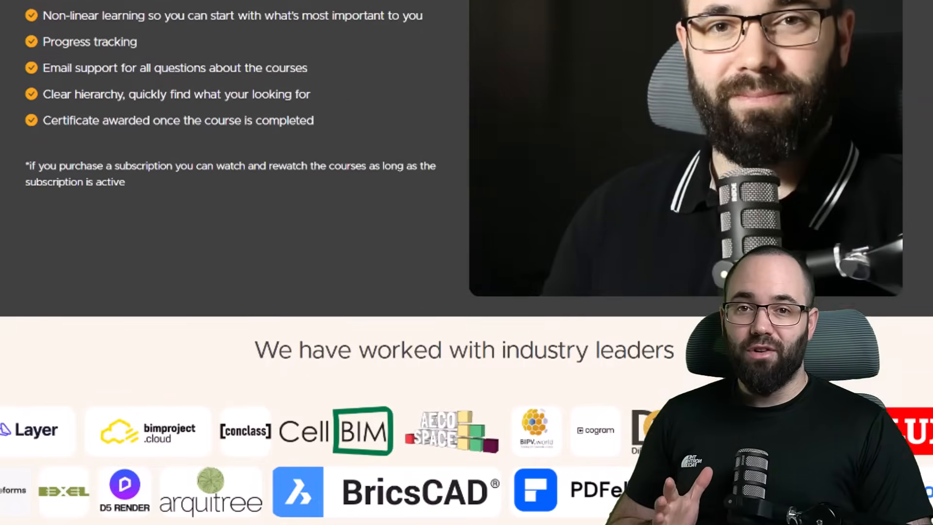
scroll(down, 3)
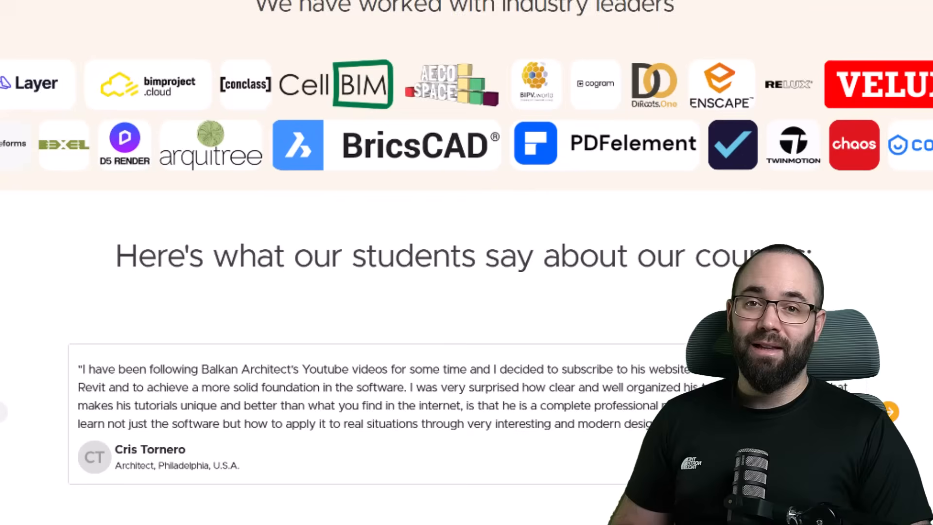
scroll(down, 3)
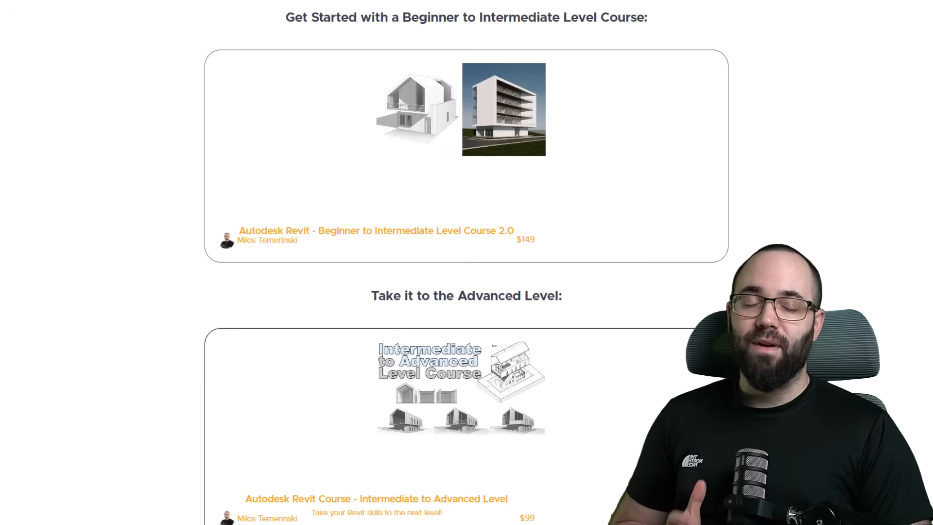
scroll(down, 3)
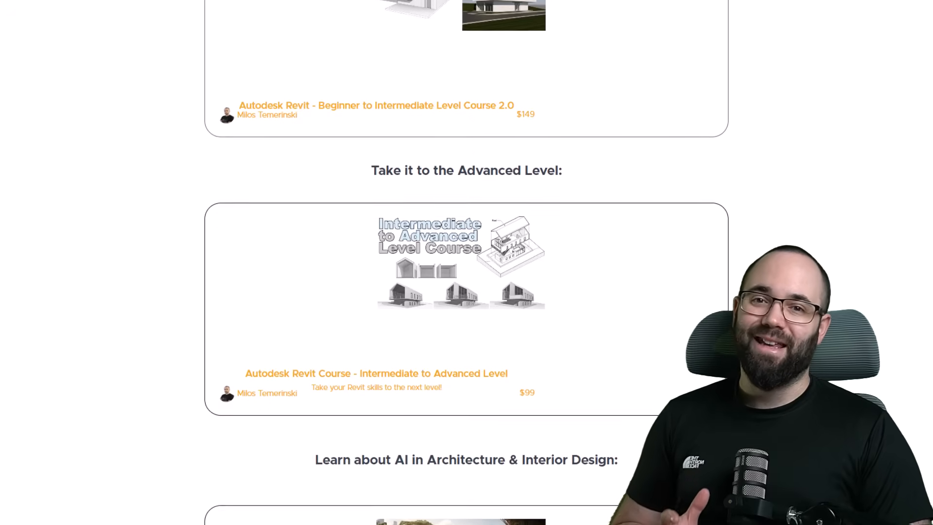
scroll(down, 3)
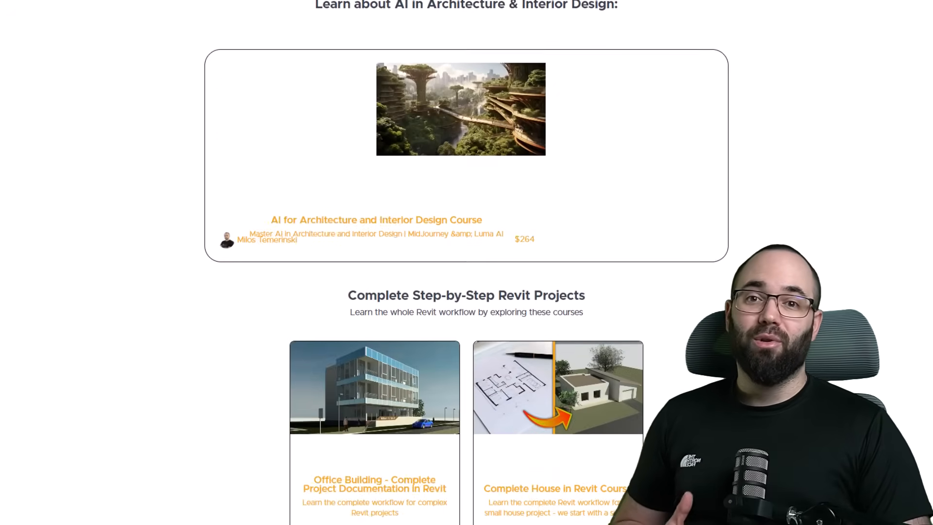
scroll(down, 3)
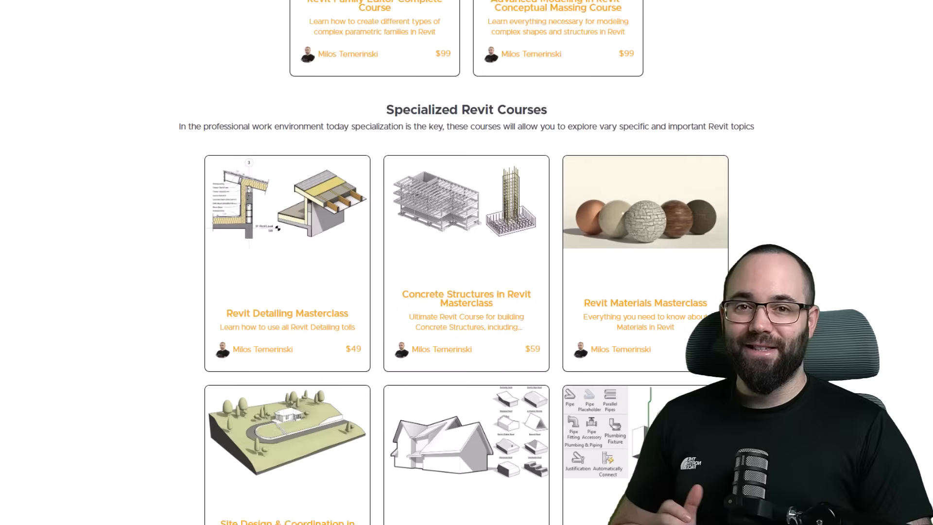
scroll(down, 3)
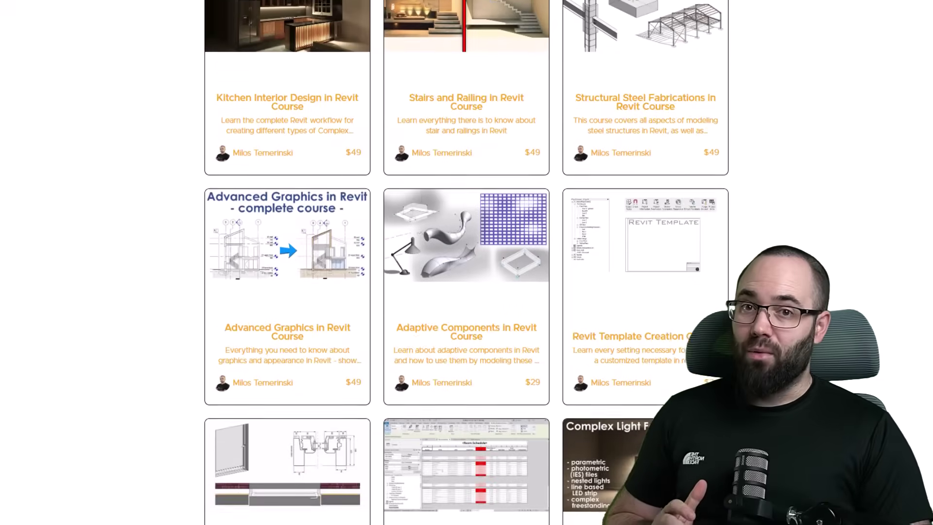
scroll(down, 3)
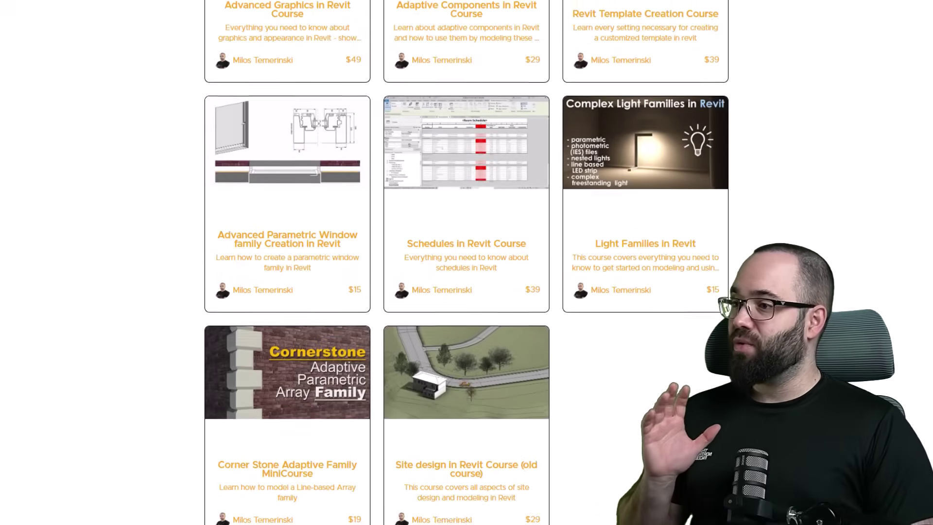
scroll(down, 3)
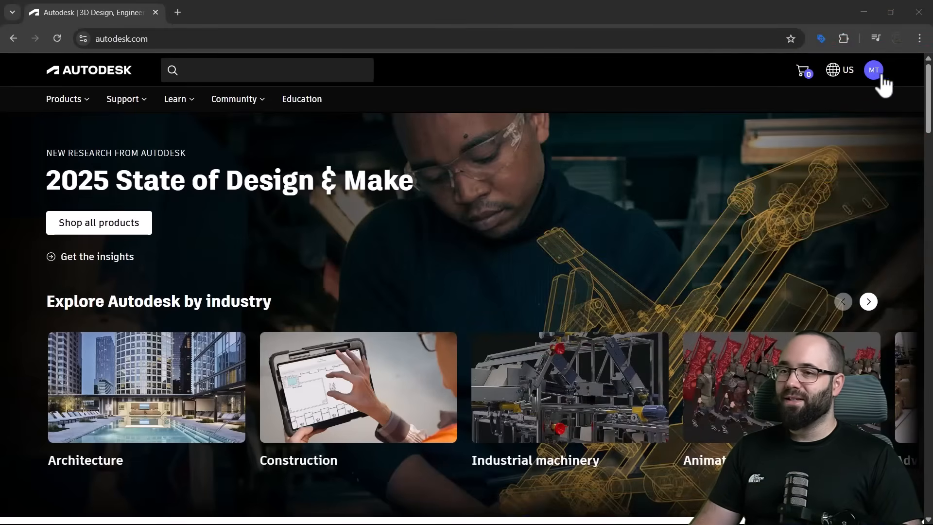
click(874, 70)
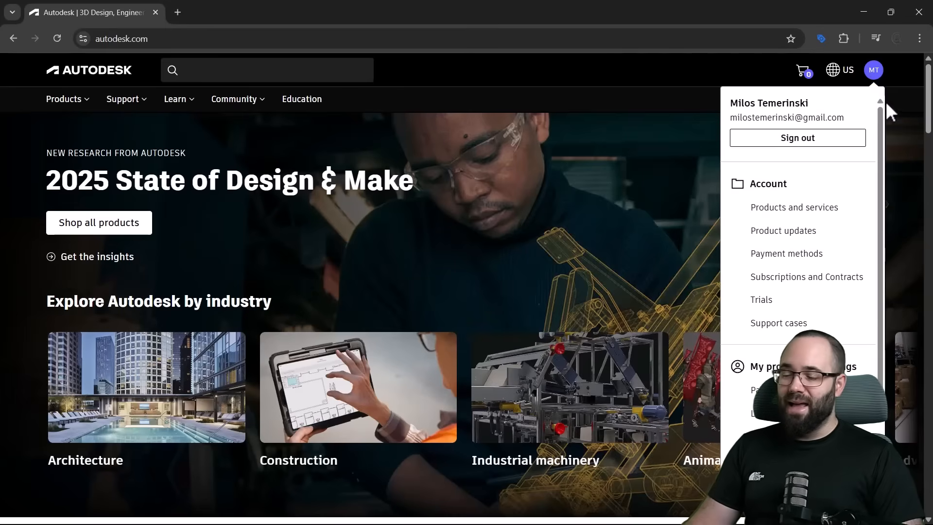
mouse_move(766, 243)
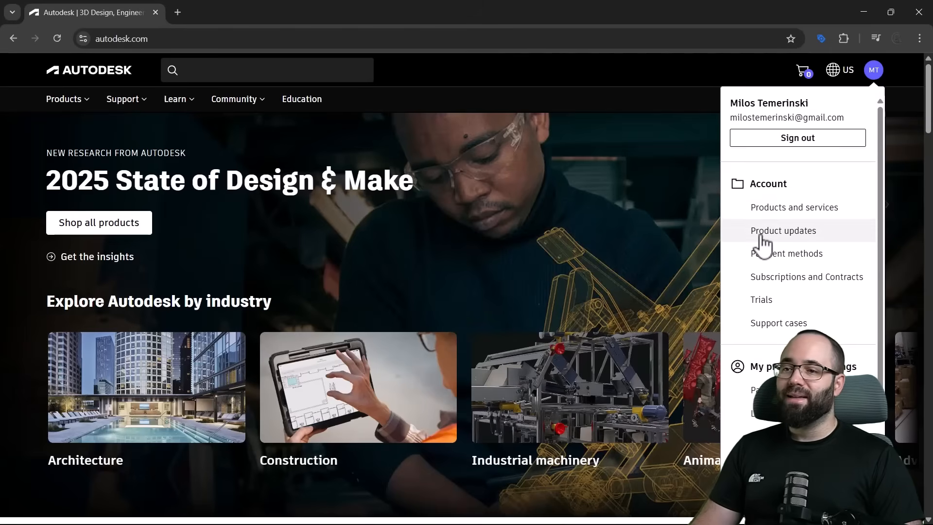
click(783, 230)
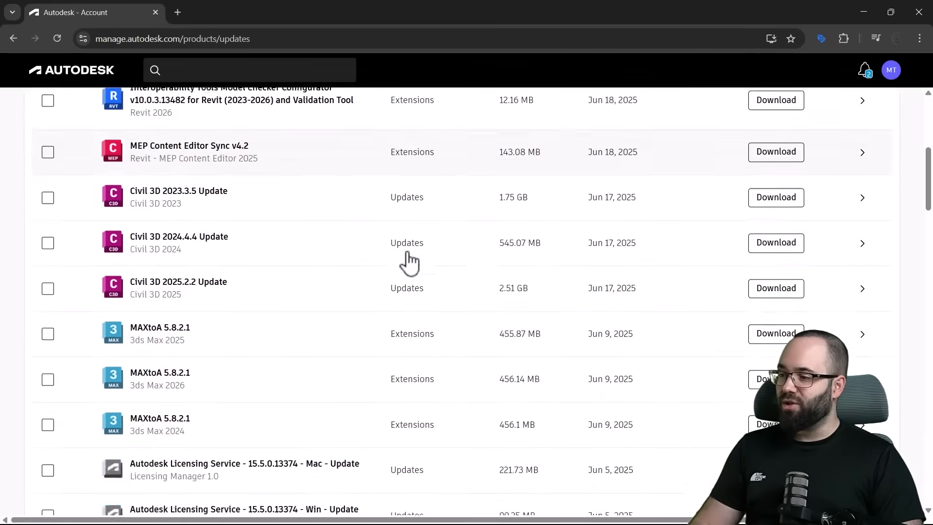
Step: Download the Revit 2026.1 Update (1.79 GB) and show the browser's downloads list
scroll(down, 3)
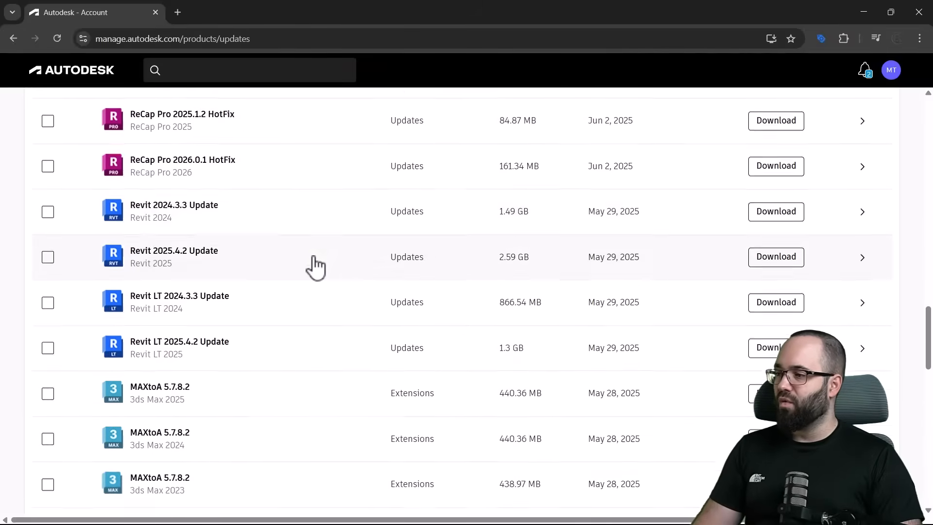
scroll(down, 3)
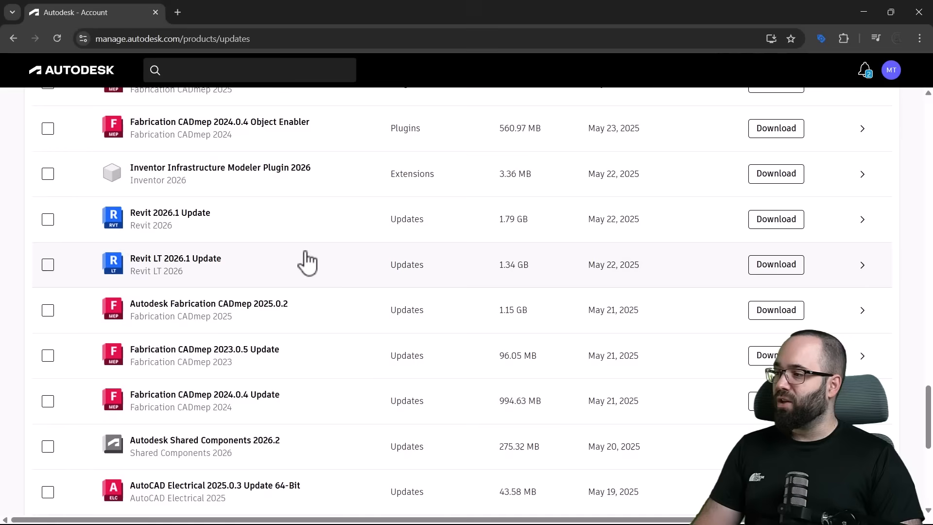
mouse_move(127, 239)
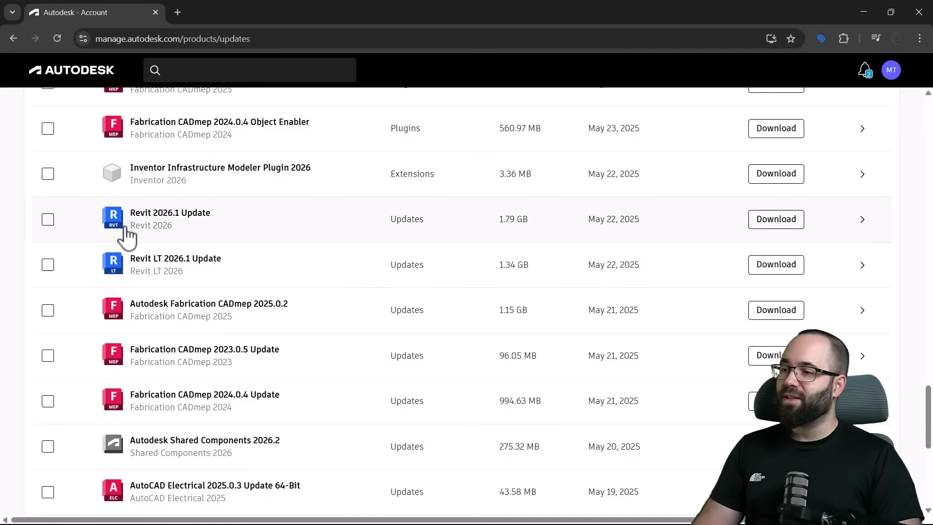
mouse_move(602, 241)
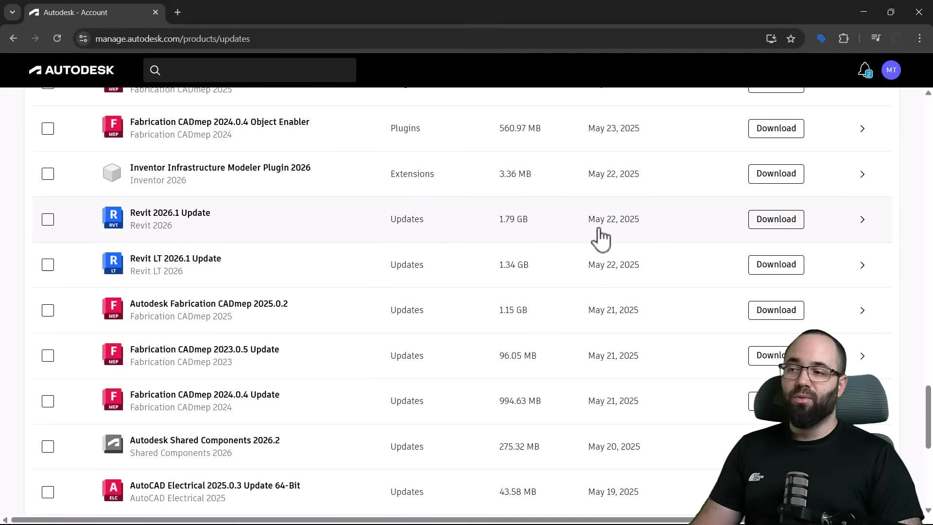
mouse_move(768, 236)
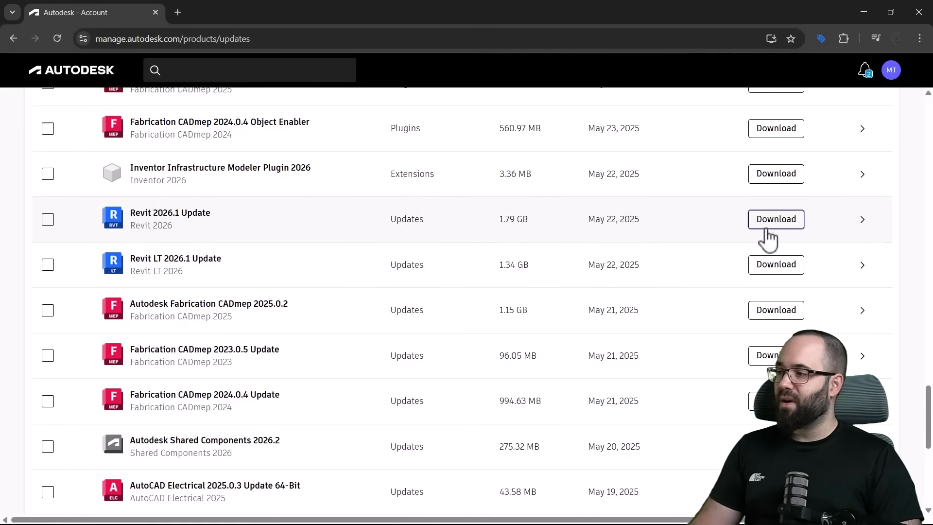
click(776, 219)
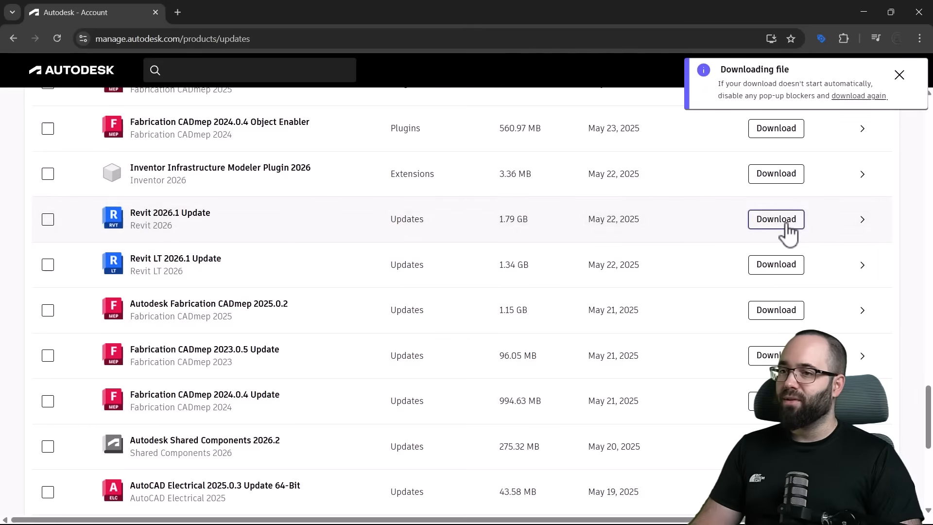
click(776, 220)
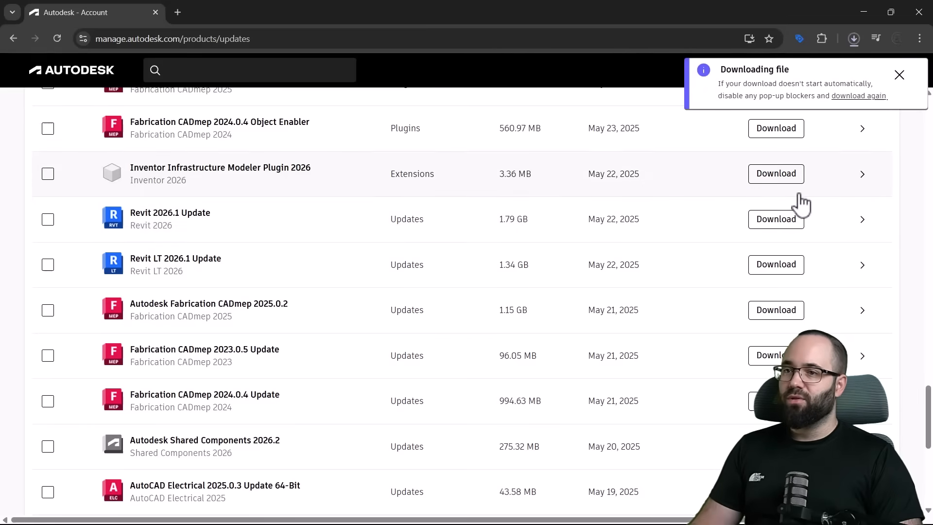
mouse_move(878, 54)
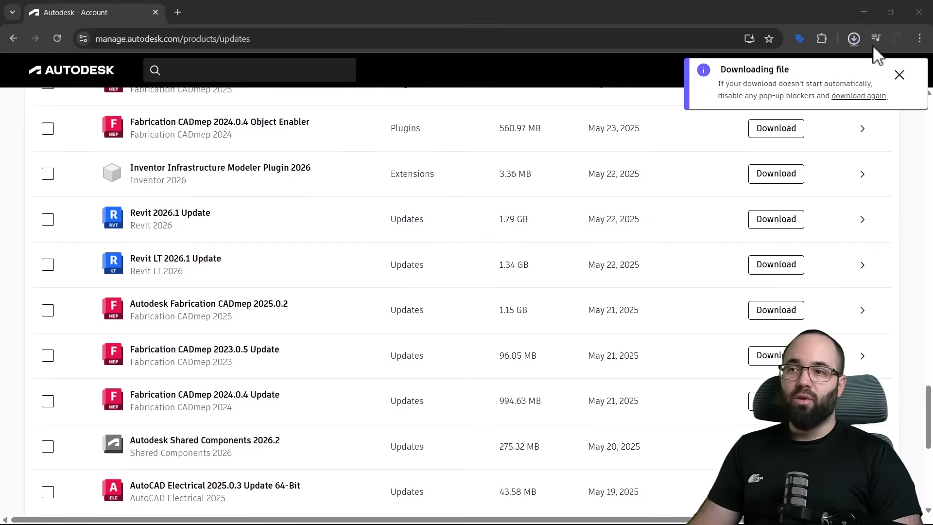
click(854, 38)
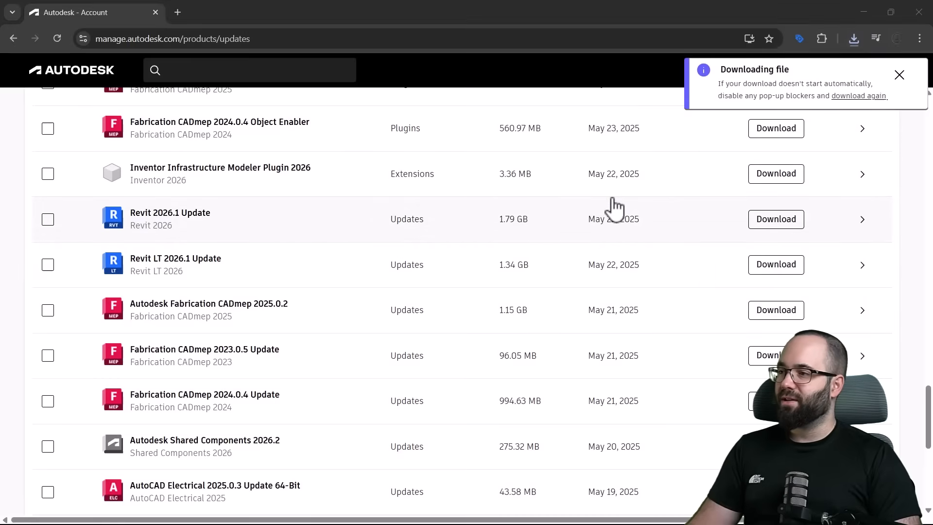
mouse_move(584, 349)
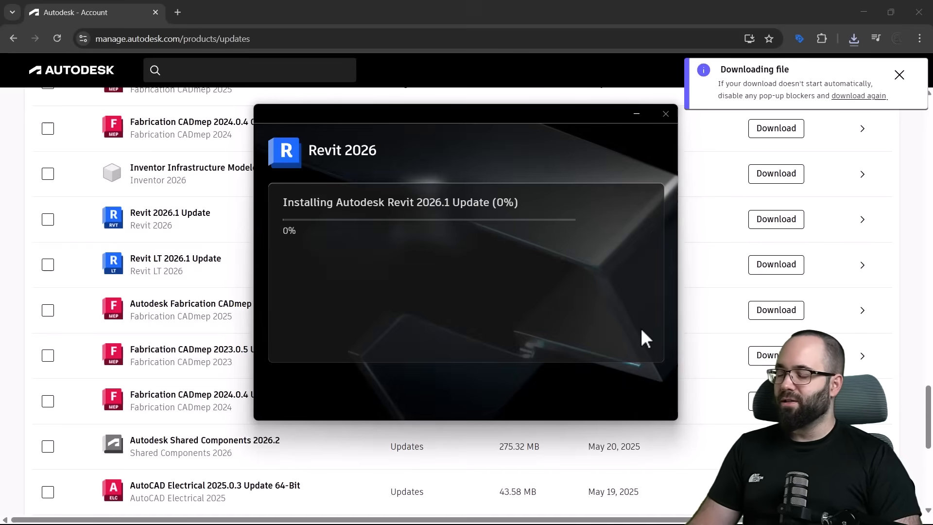
mouse_move(521, 284)
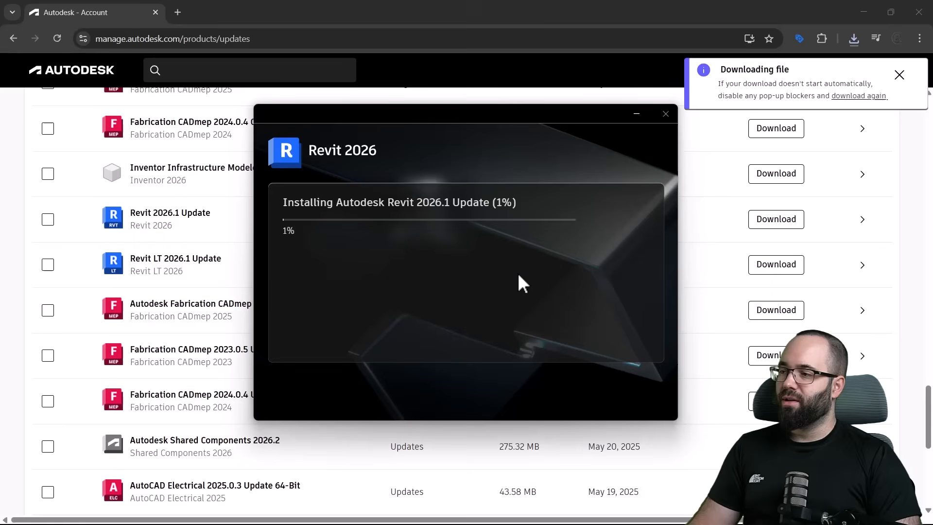
mouse_move(452, 261)
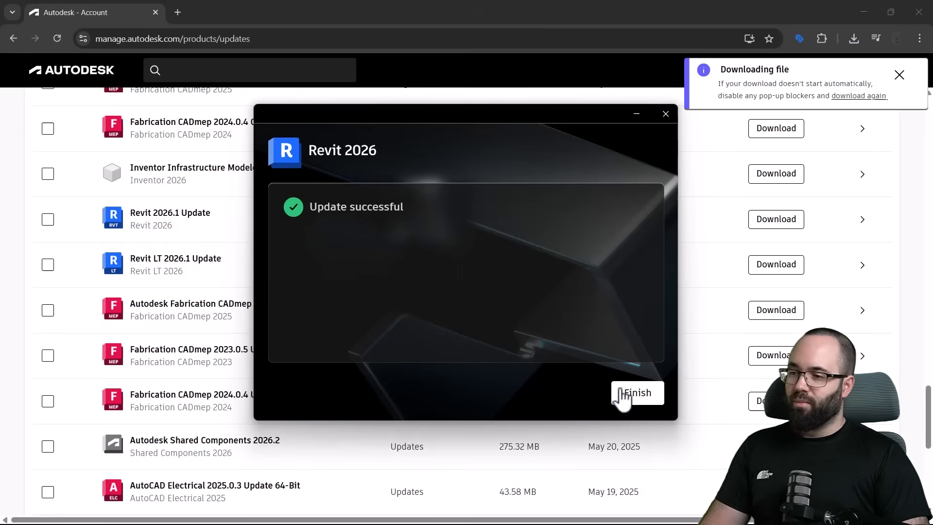
Step: Start downloading the chosen Revit 2026.1 product update
click(637, 393)
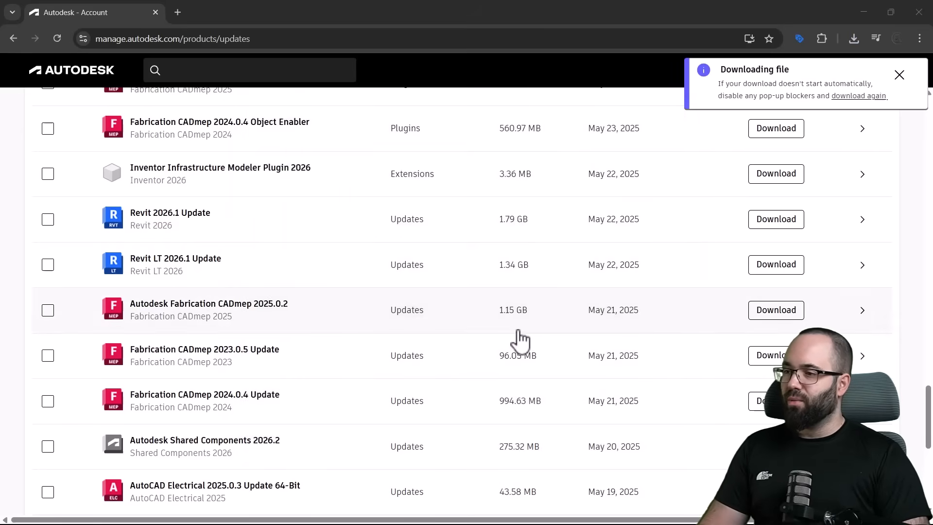
mouse_move(427, 487)
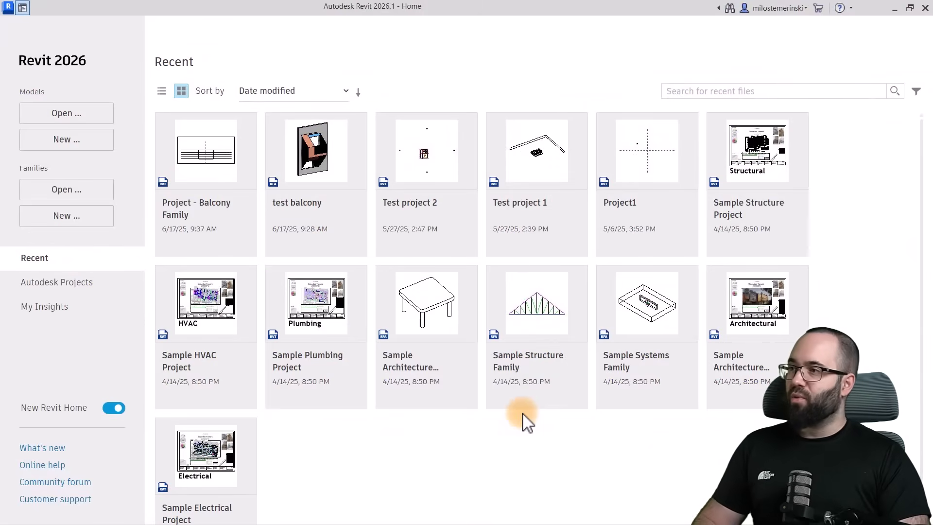
mouse_move(386, 25)
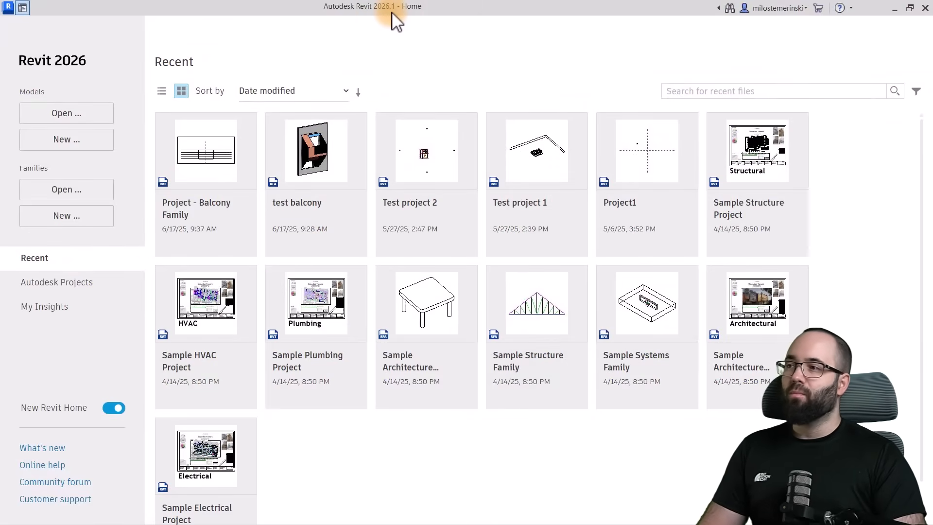
mouse_move(479, 136)
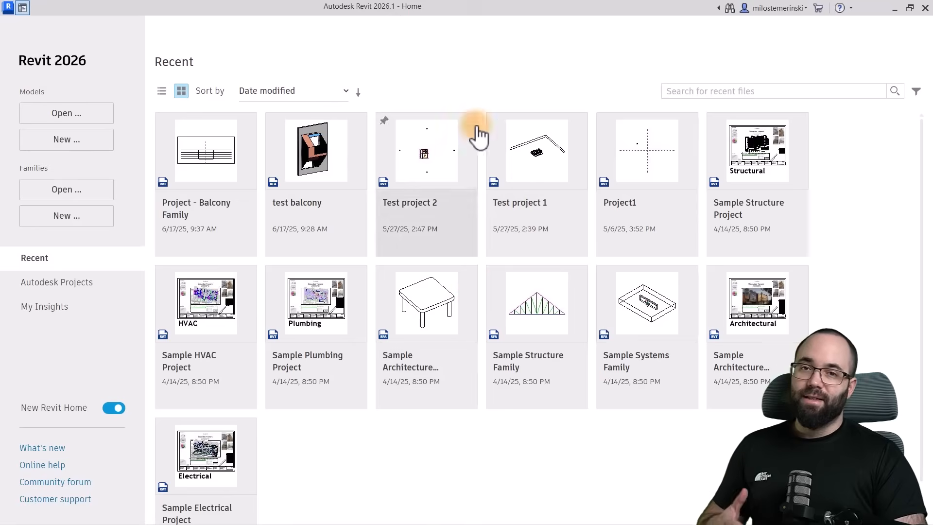
mouse_move(479, 104)
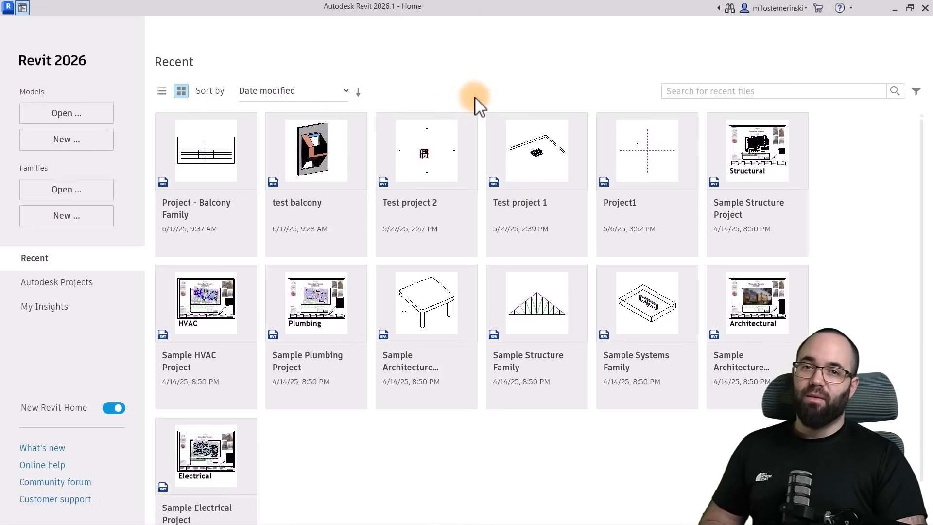
mouse_move(397, 28)
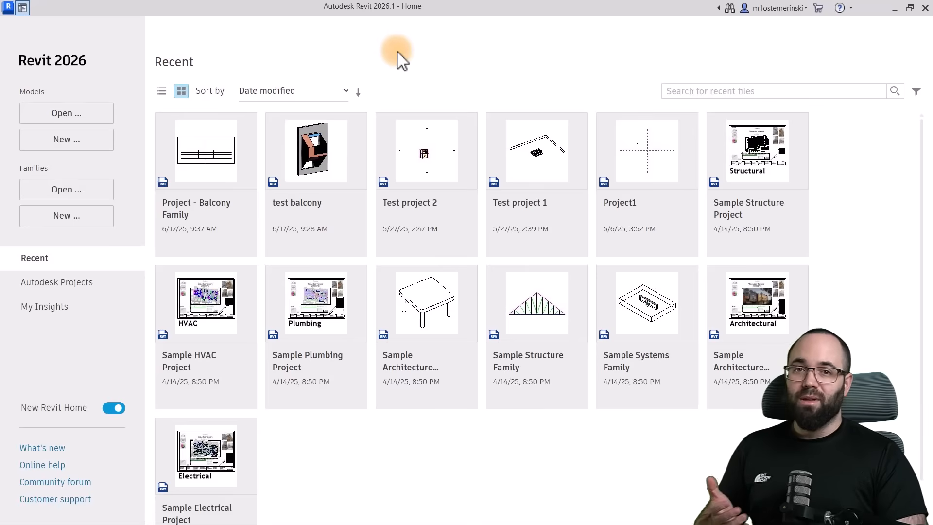
mouse_move(410, 57)
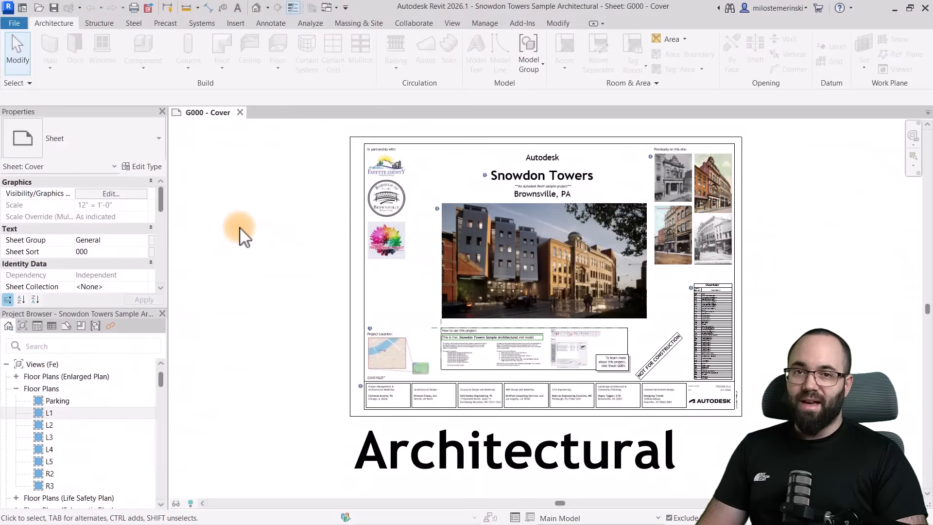
mouse_move(254, 7)
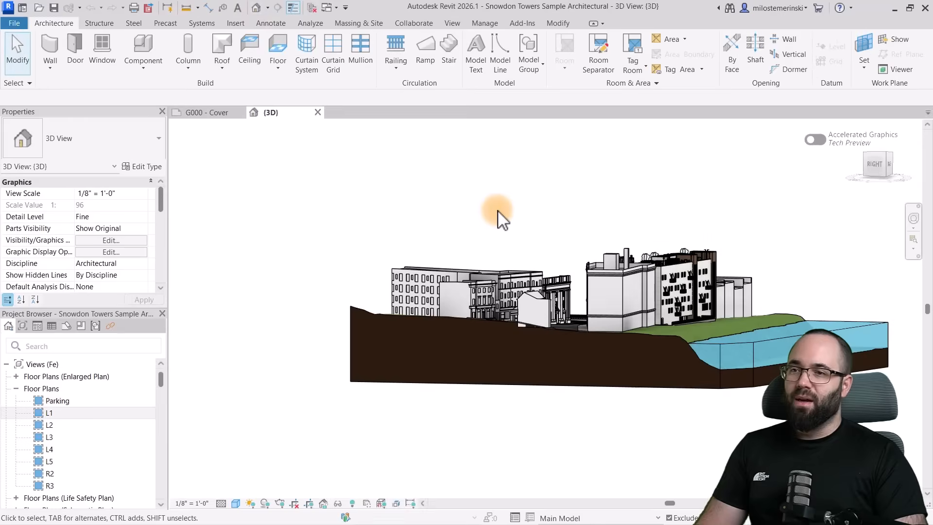
mouse_move(764, 265)
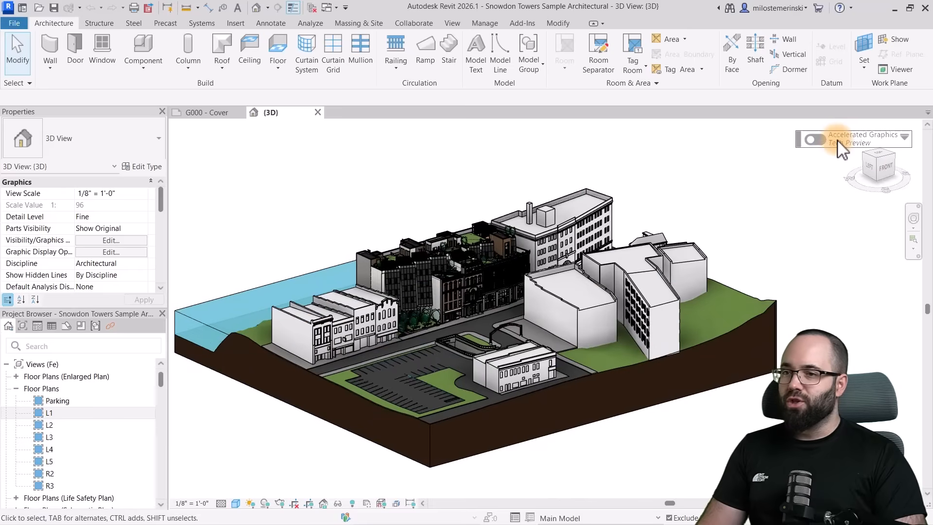
click(815, 140)
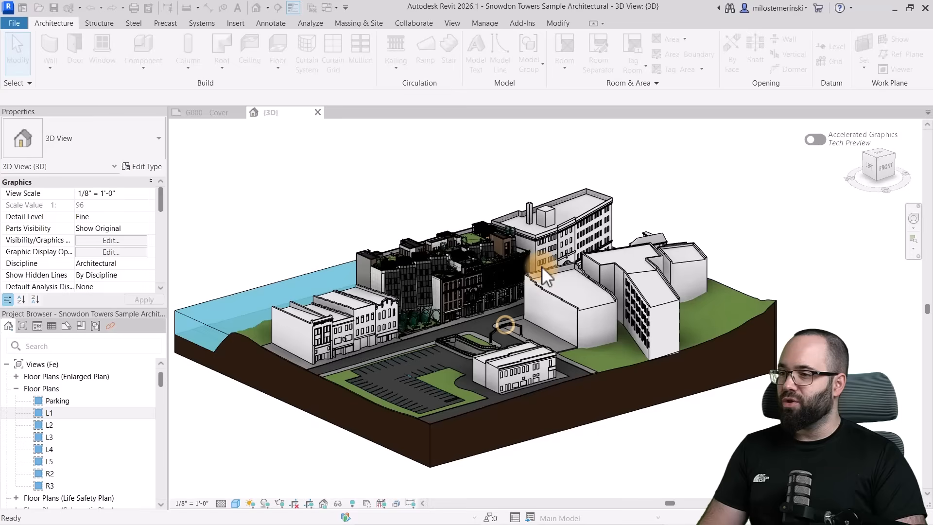
click(815, 139)
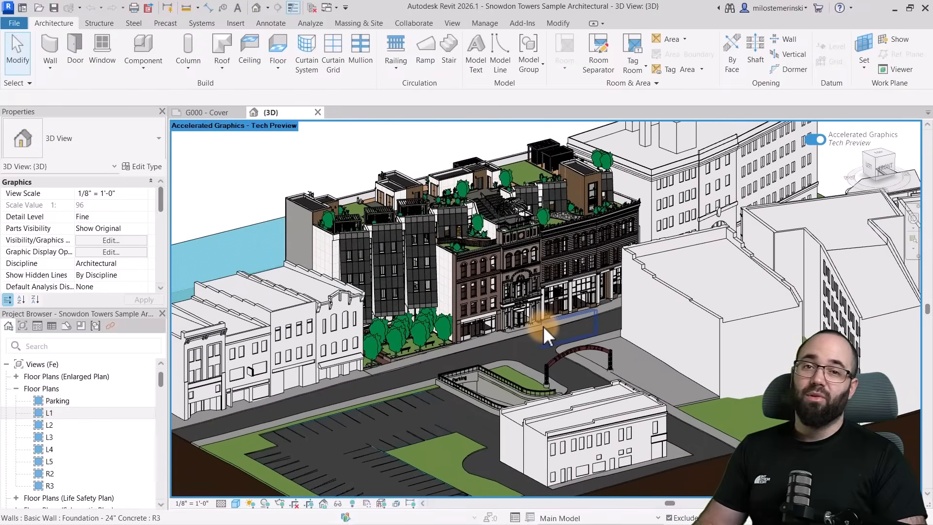
mouse_move(538, 327)
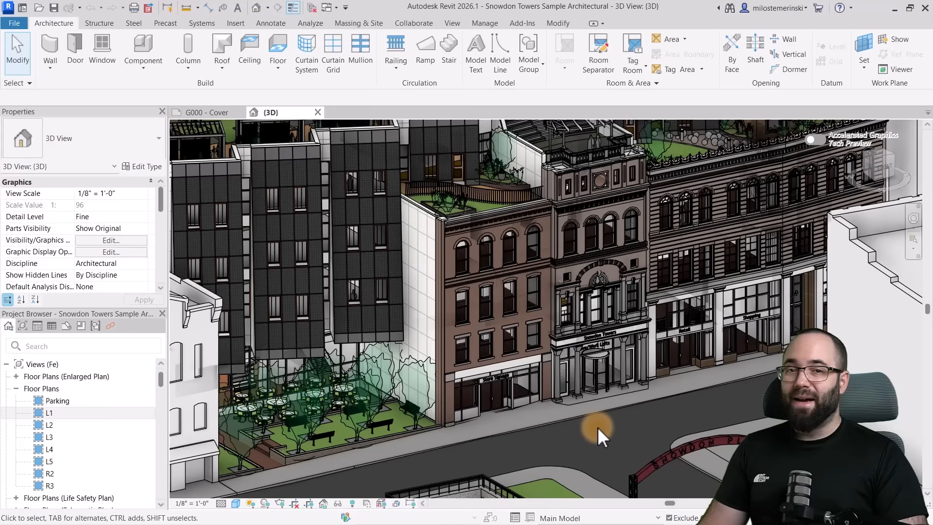
mouse_move(585, 440)
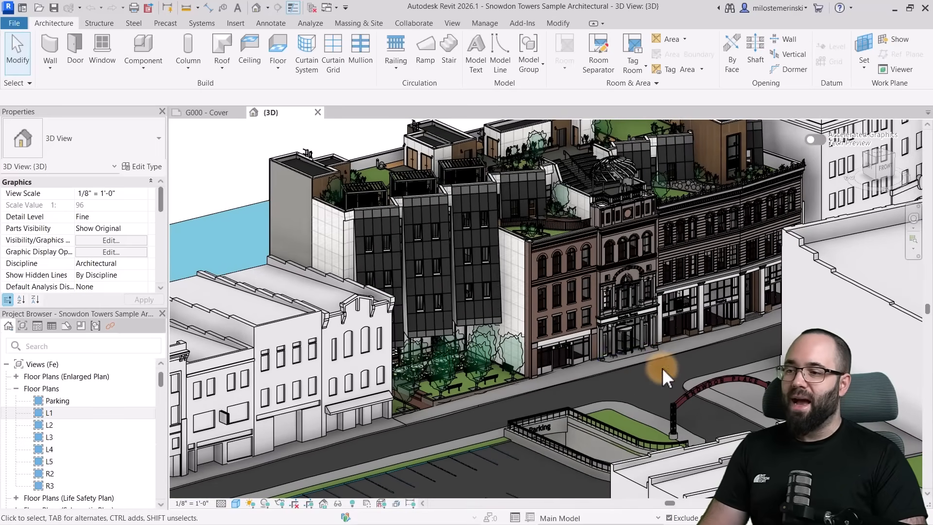
drag(663, 375, 640, 408)
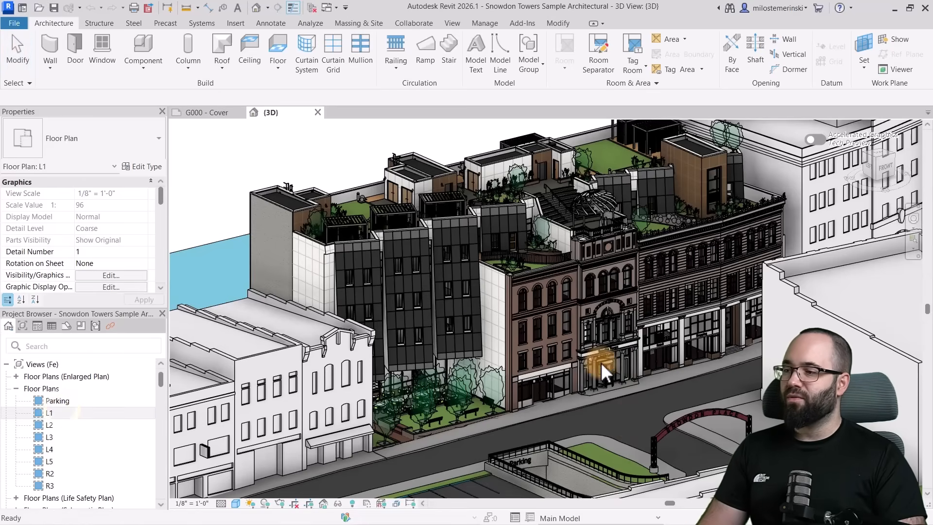
Step: Open the Snowdon Towers L1 floor plan from the Project Browser
double_click(49, 412)
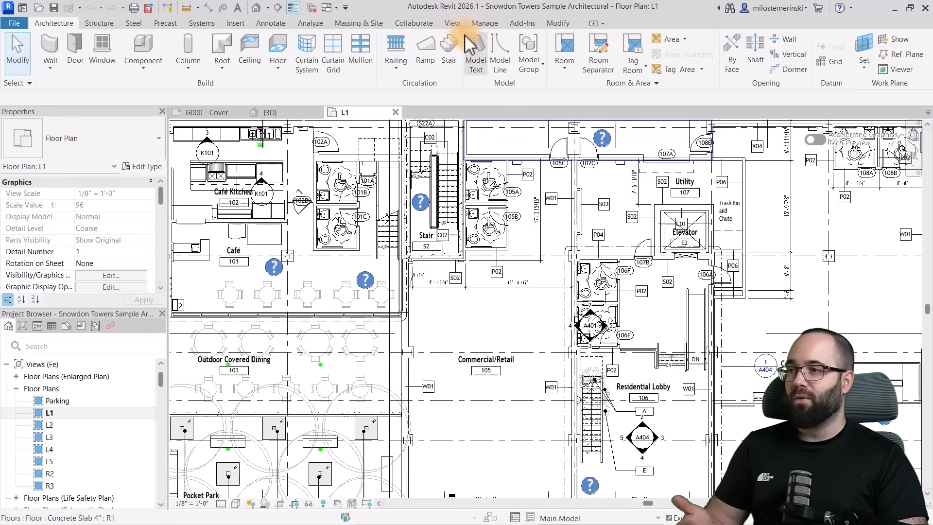
Step: Sketch a rectangular callout near the elevator and give it the reference label 'Sim'
click(452, 23)
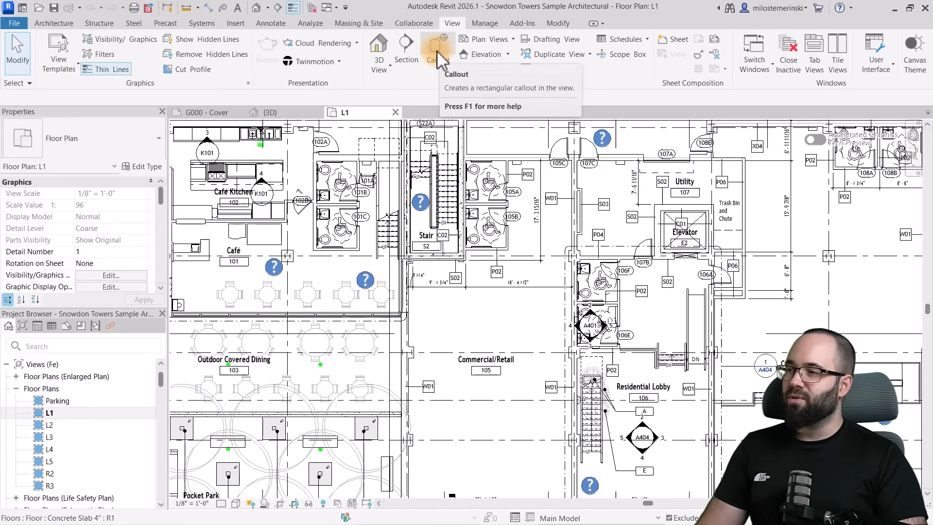
click(435, 46)
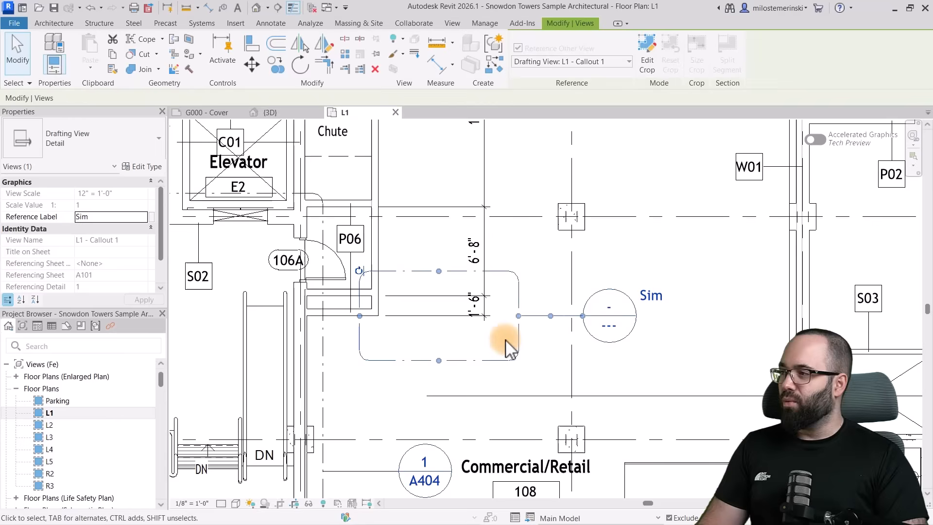
mouse_move(597, 302)
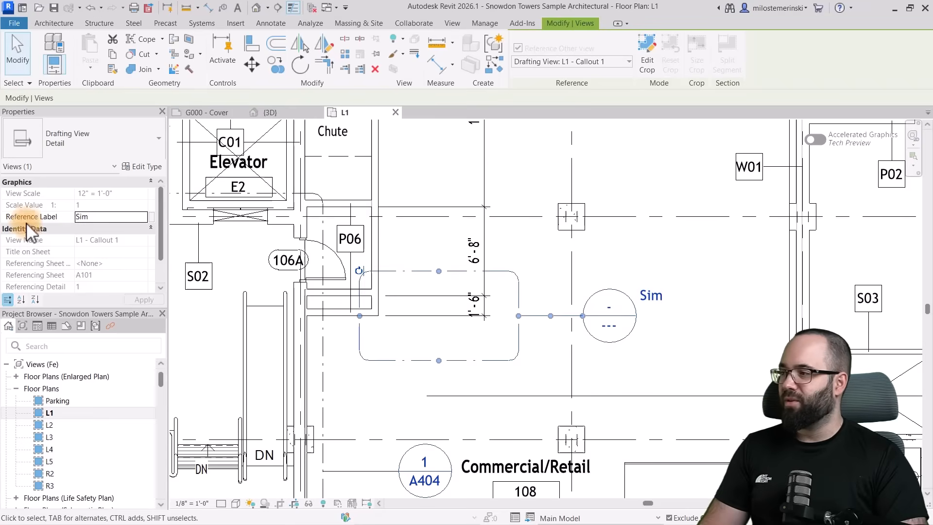
mouse_move(652, 300)
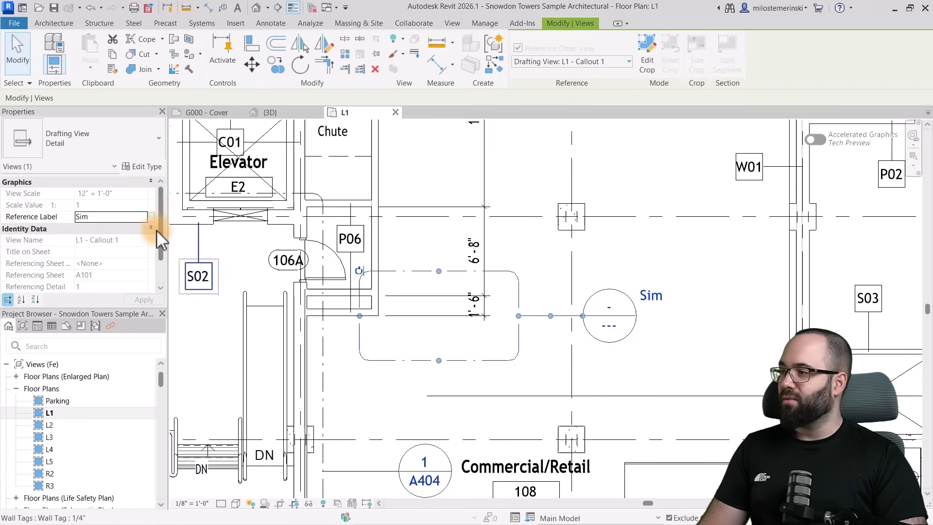
click(147, 167)
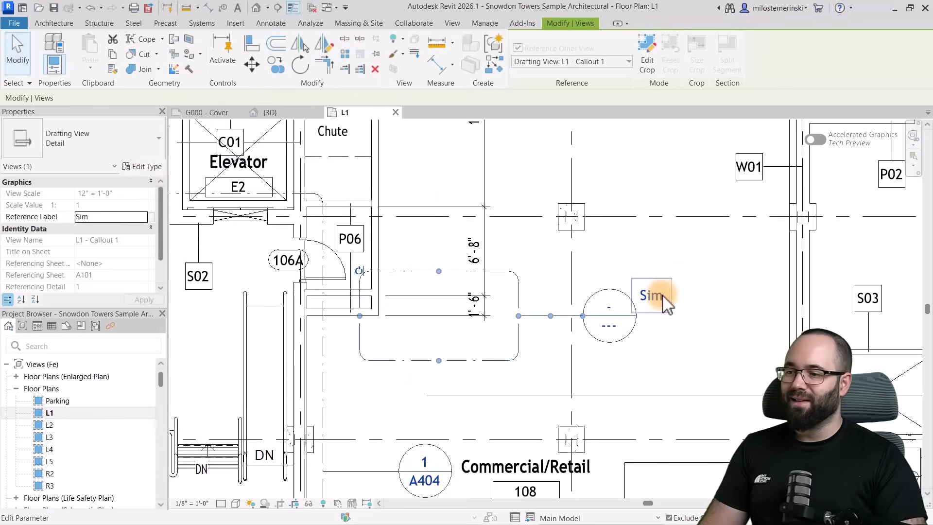
double_click(648, 296)
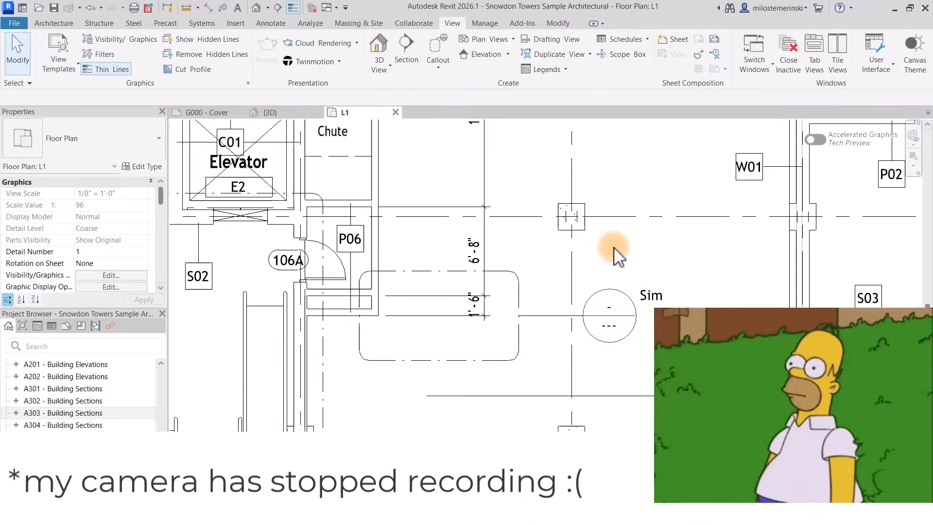
mouse_move(597, 247)
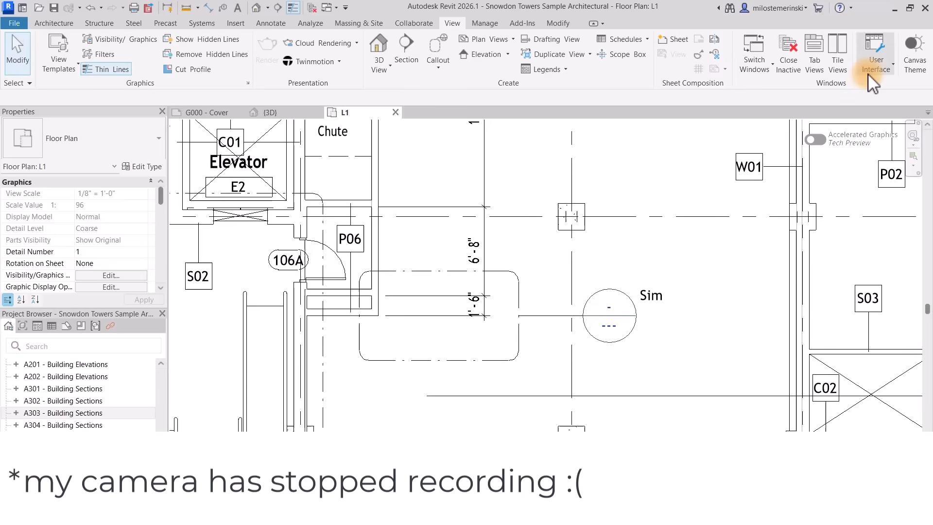
Step: Show the View tab's User Interface dropdown list
click(876, 54)
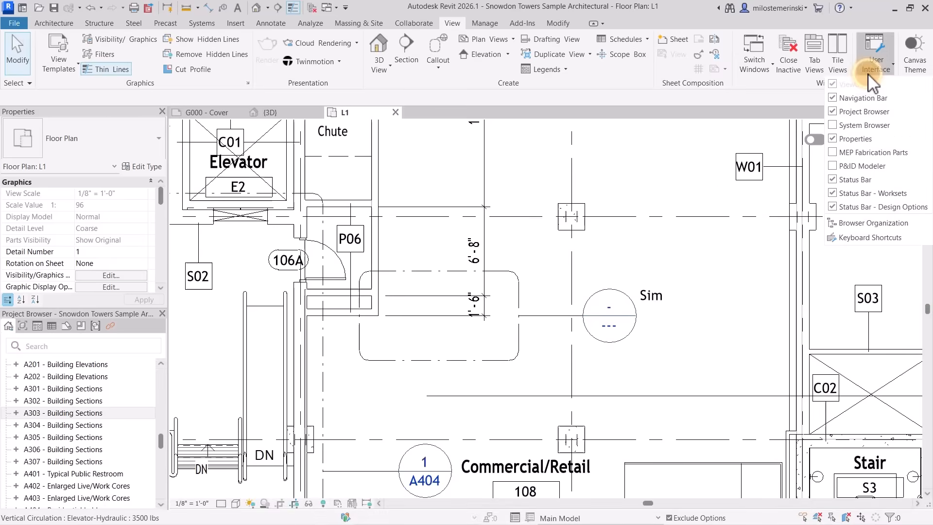
Step: Open Keyboard Shortcuts and search 'edit s' to find Edit Schedule
click(871, 237)
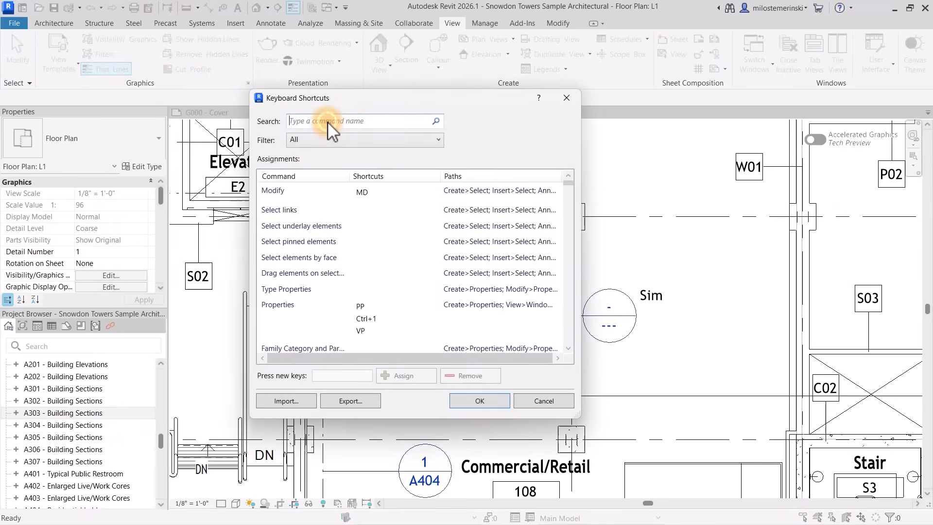
text(e)
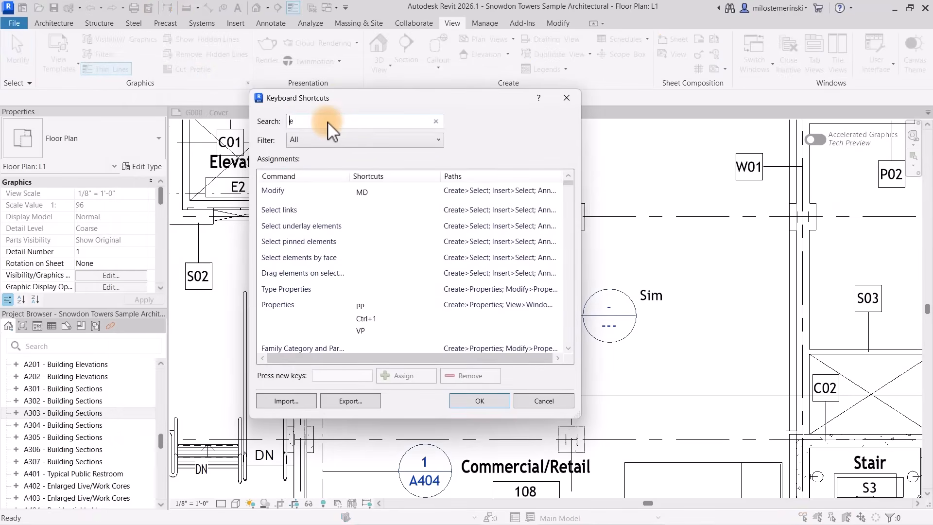
text(dit sch)
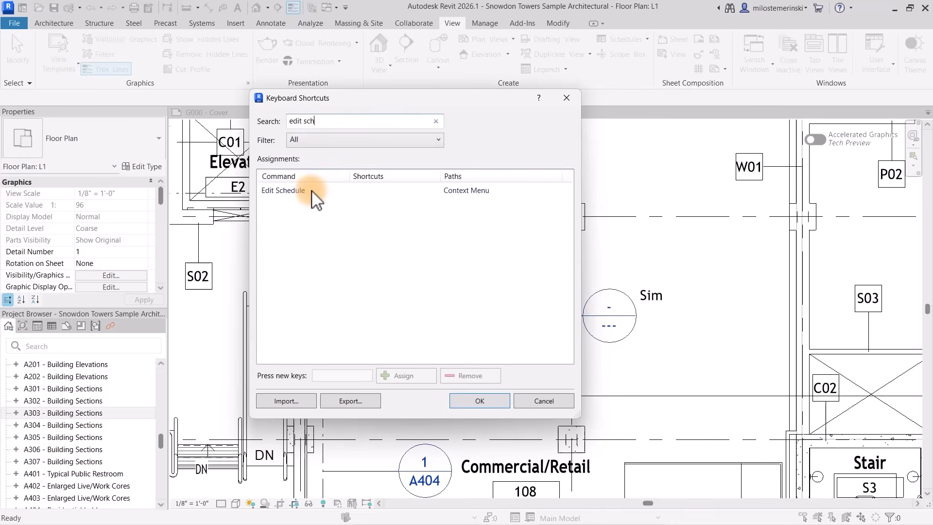
mouse_move(361, 197)
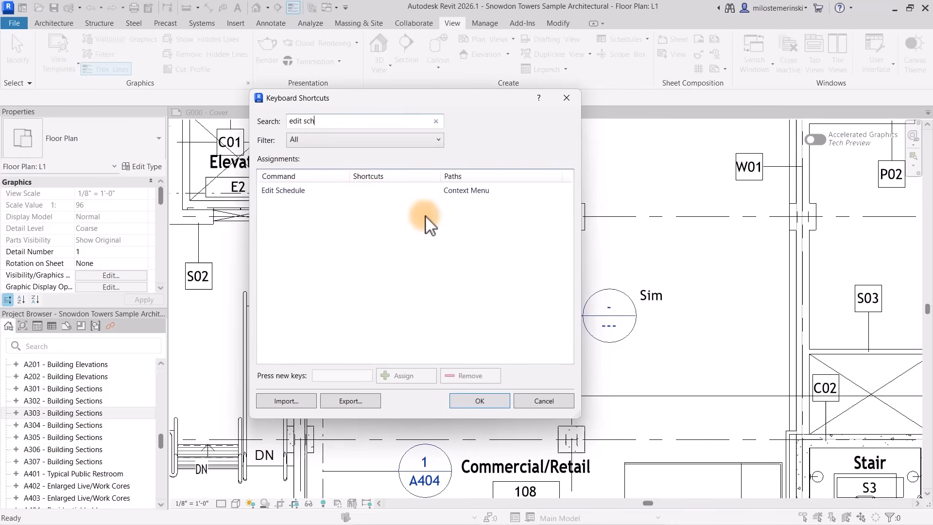
mouse_move(485, 238)
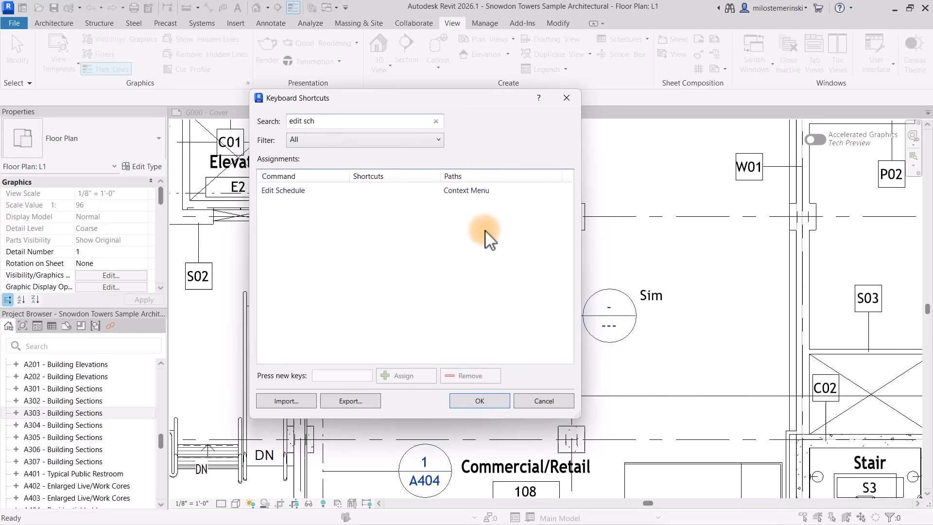
mouse_move(481, 270)
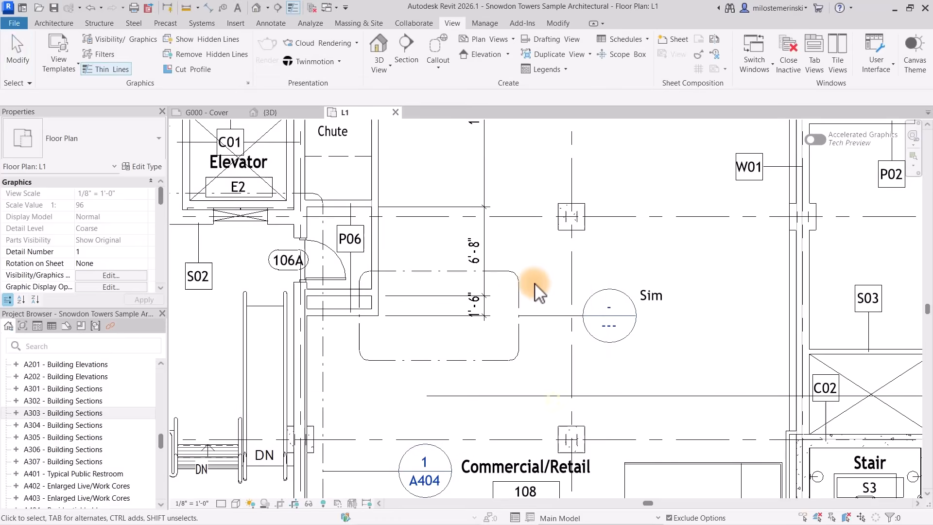
mouse_move(528, 253)
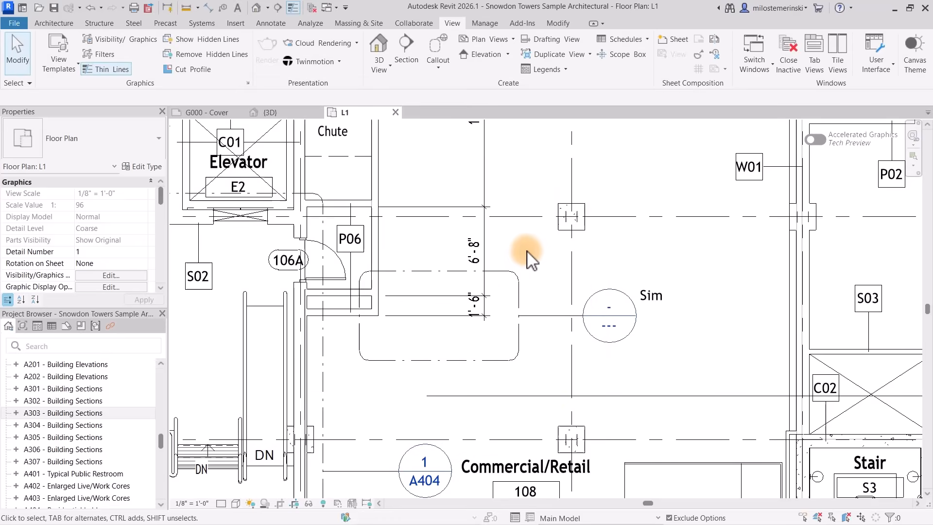
mouse_move(178, 93)
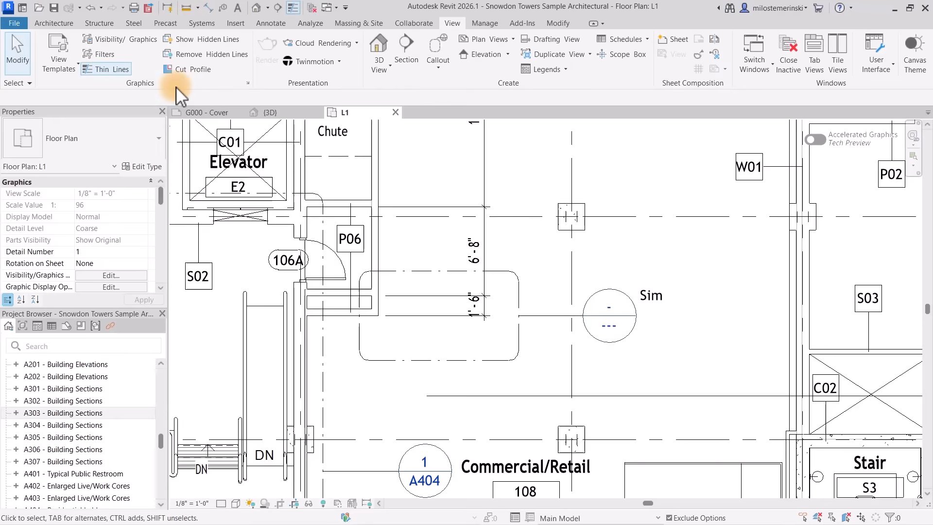
click(19, 23)
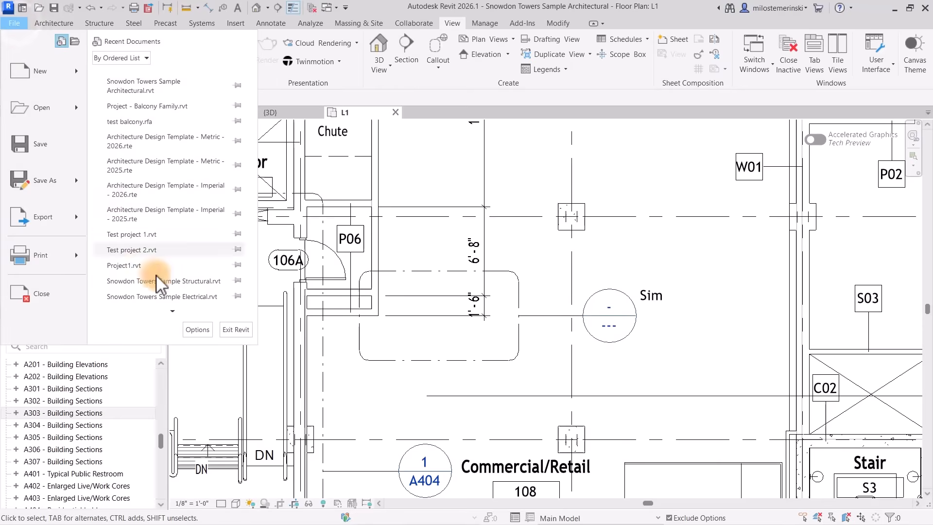
click(197, 329)
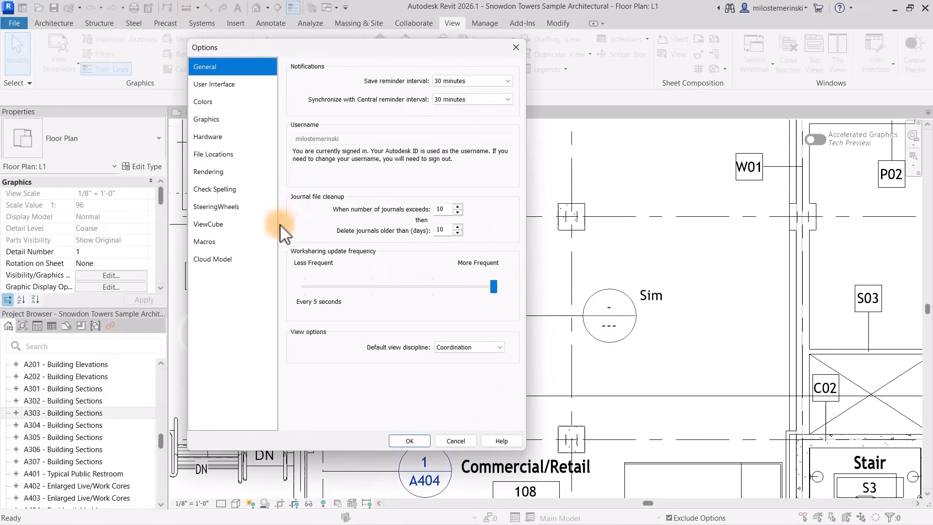
mouse_move(210, 103)
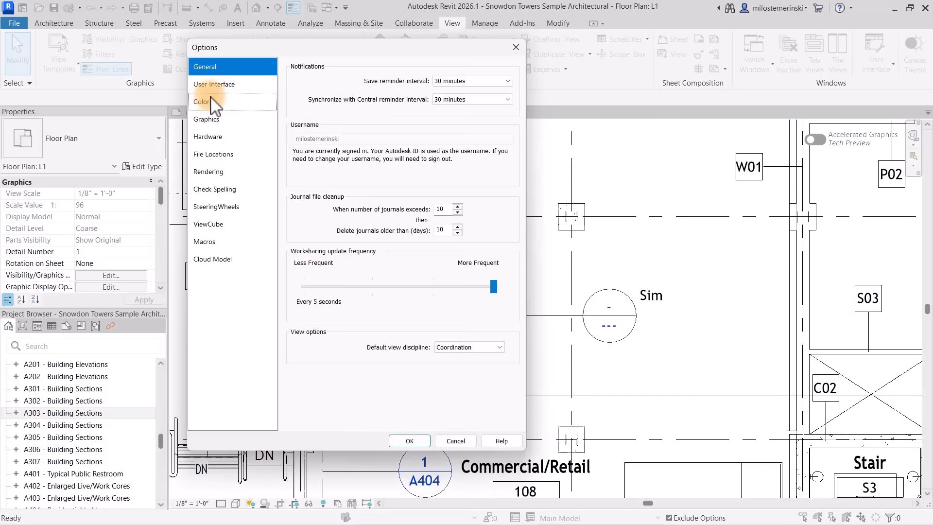
click(213, 85)
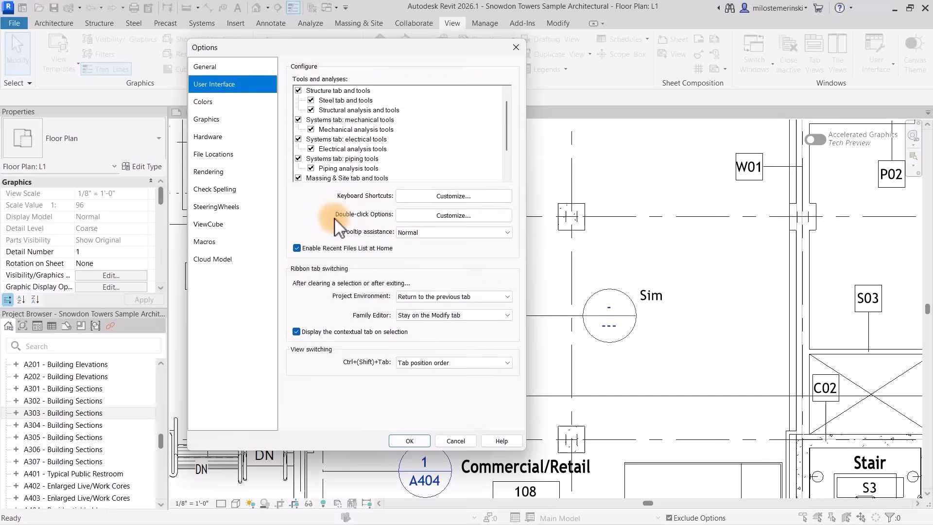
click(453, 215)
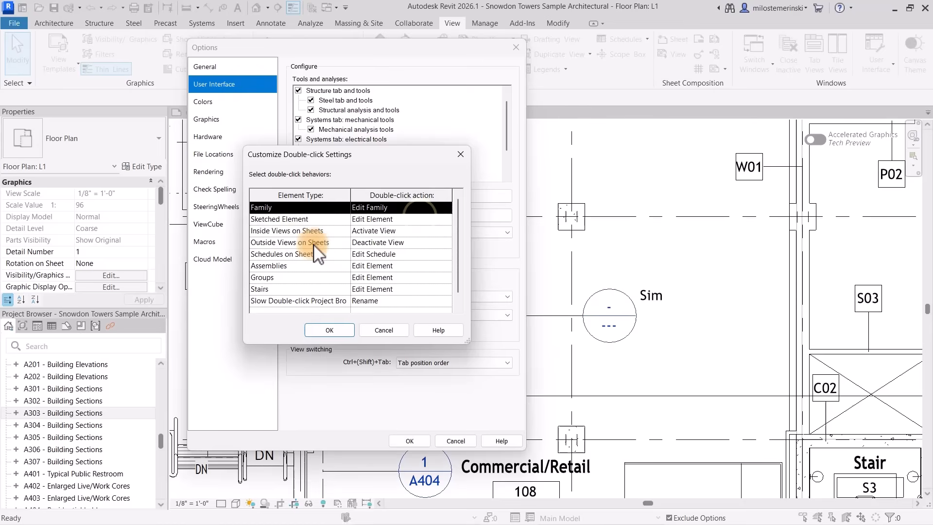
click(286, 230)
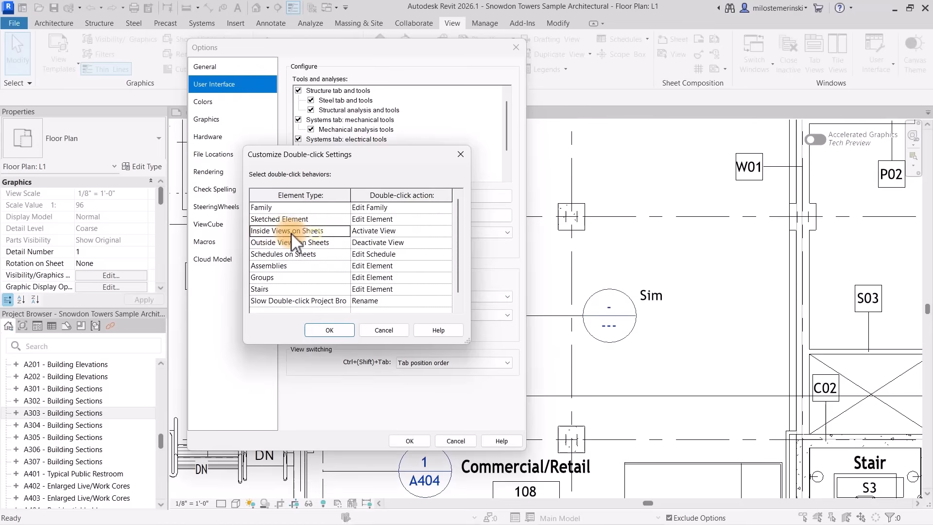
click(402, 231)
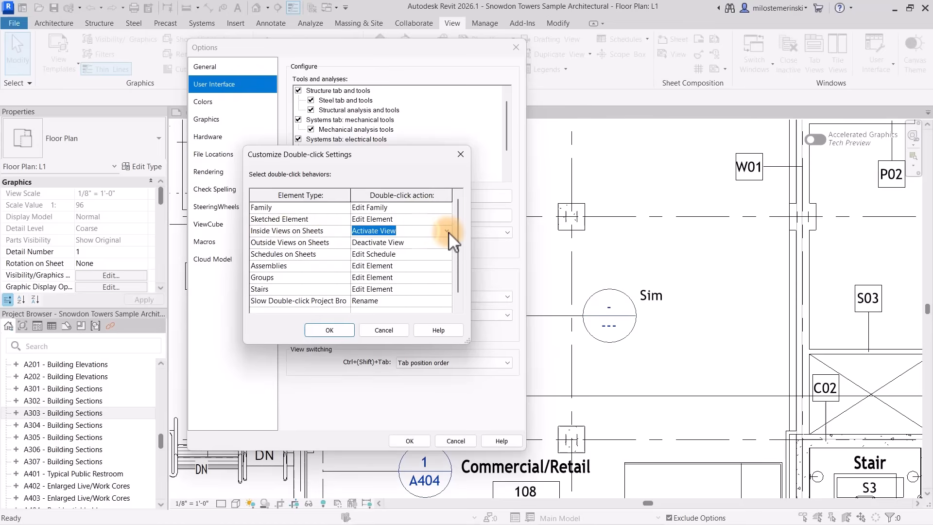
click(447, 230)
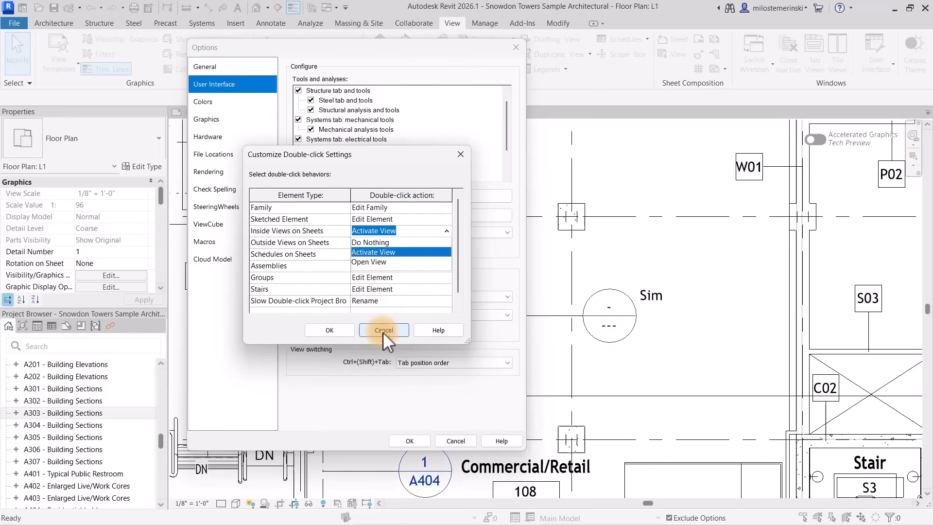
click(383, 330)
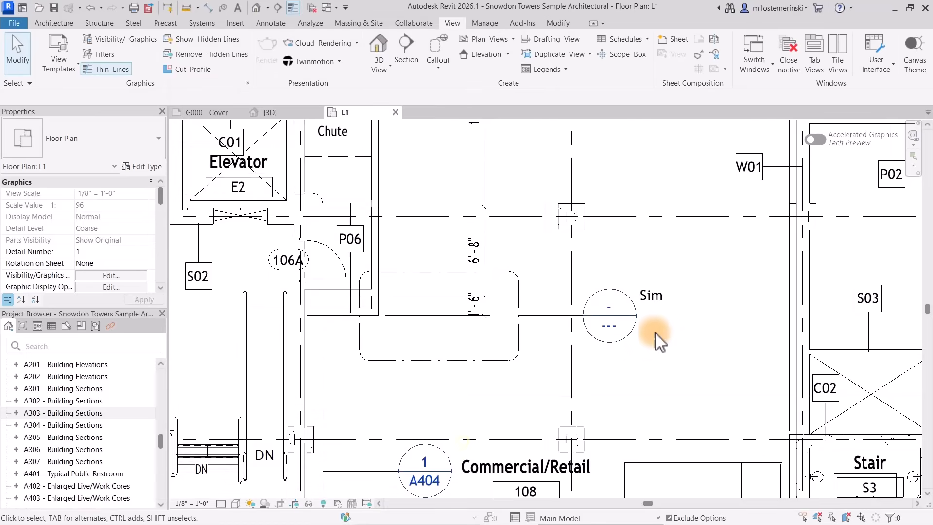
Step: Open Load Cases and Combinations from the Analyze tab's Structural Analytical Model menu
click(53, 23)
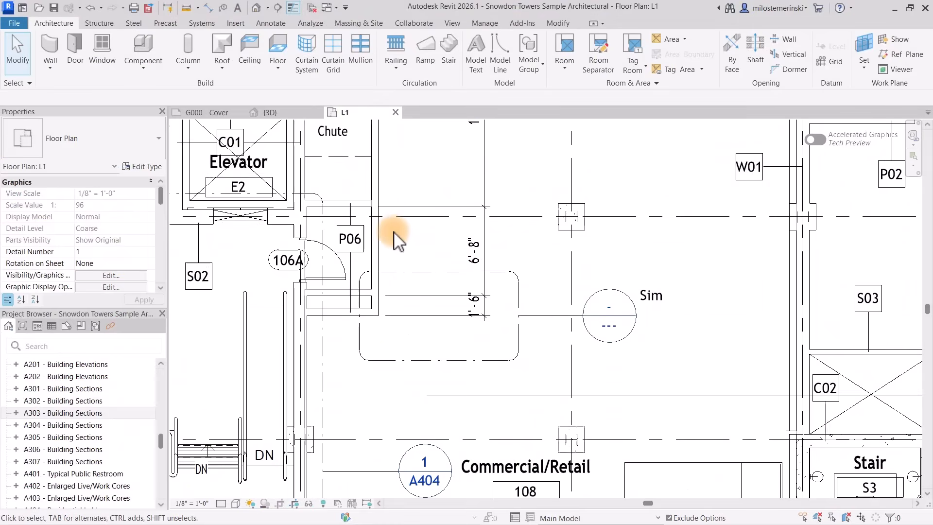
mouse_move(219, 32)
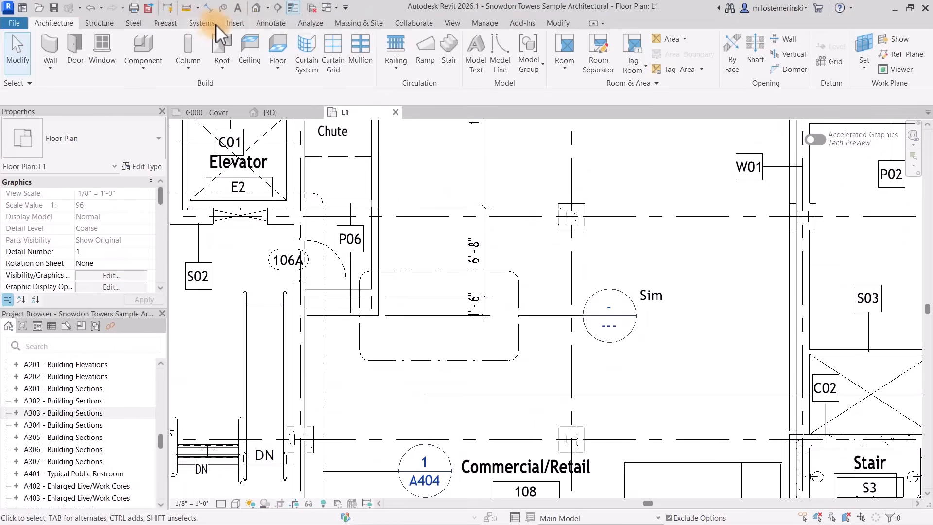
click(310, 22)
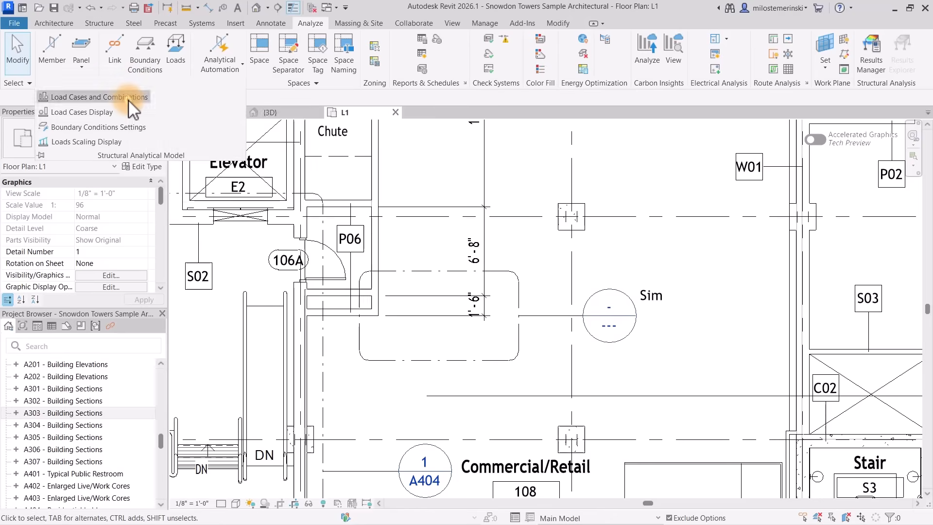
click(99, 97)
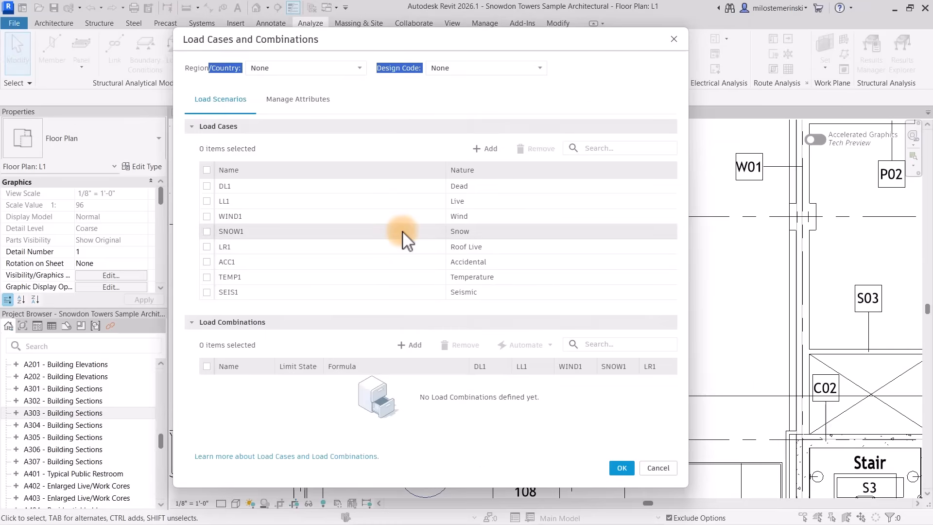
mouse_move(516, 374)
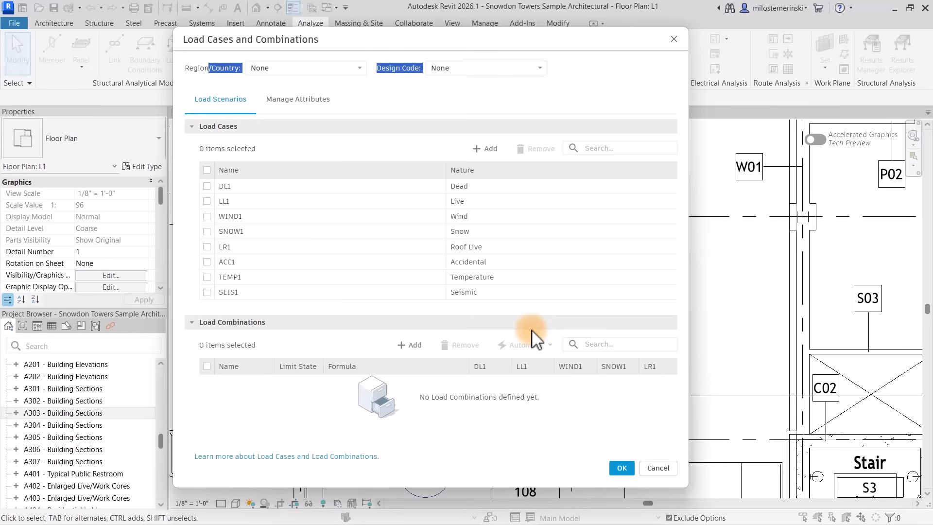
mouse_move(520, 345)
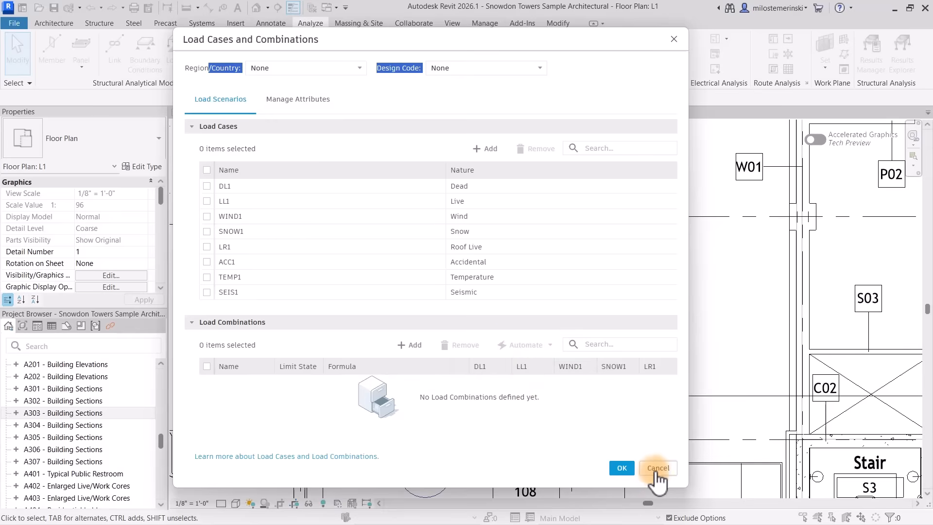
Step: Cancel the Load Cases and Combinations window without making changes
click(658, 468)
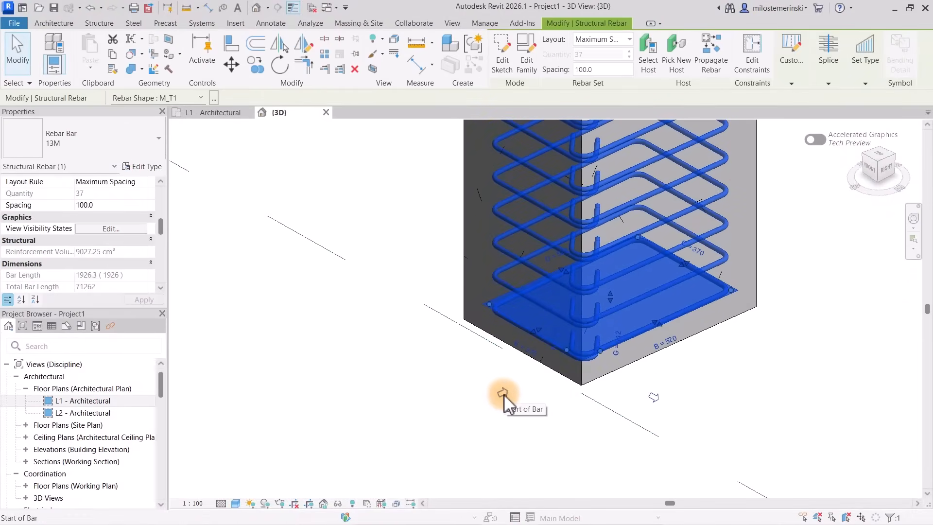
mouse_move(664, 414)
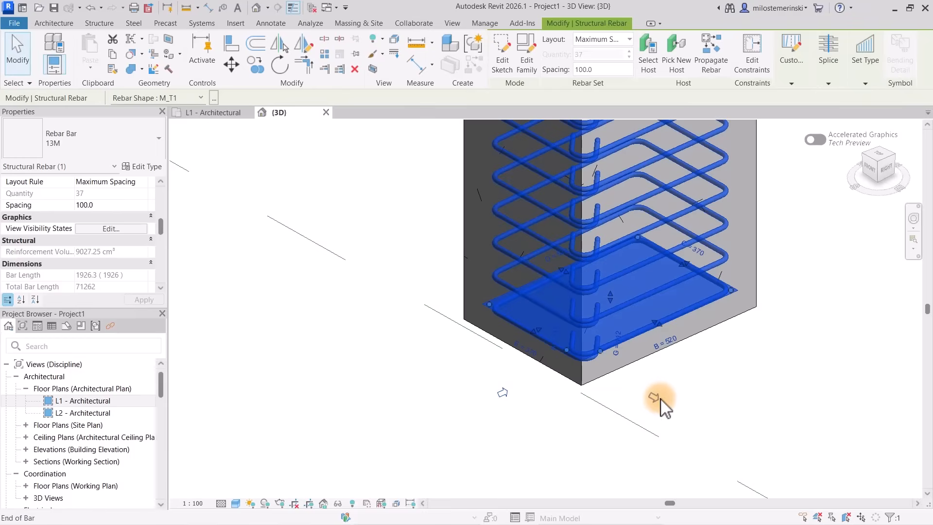
mouse_move(660, 409)
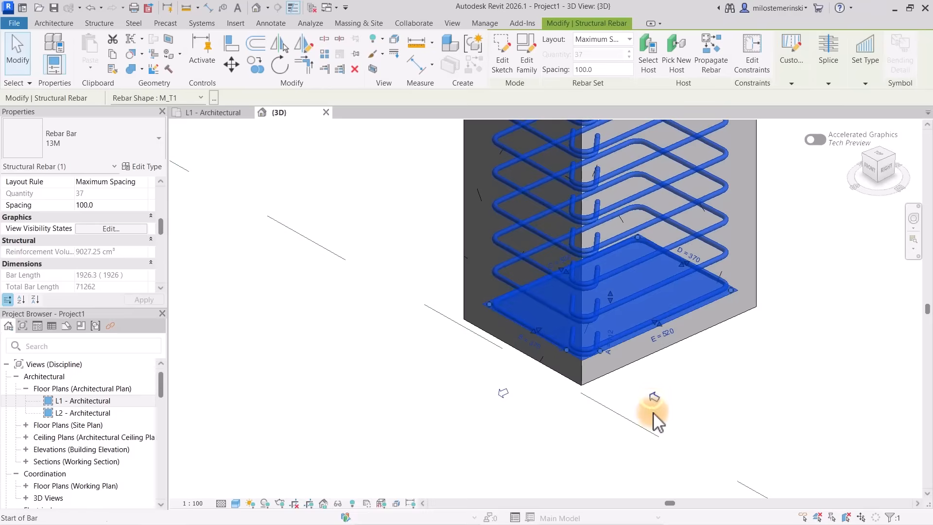
mouse_move(659, 415)
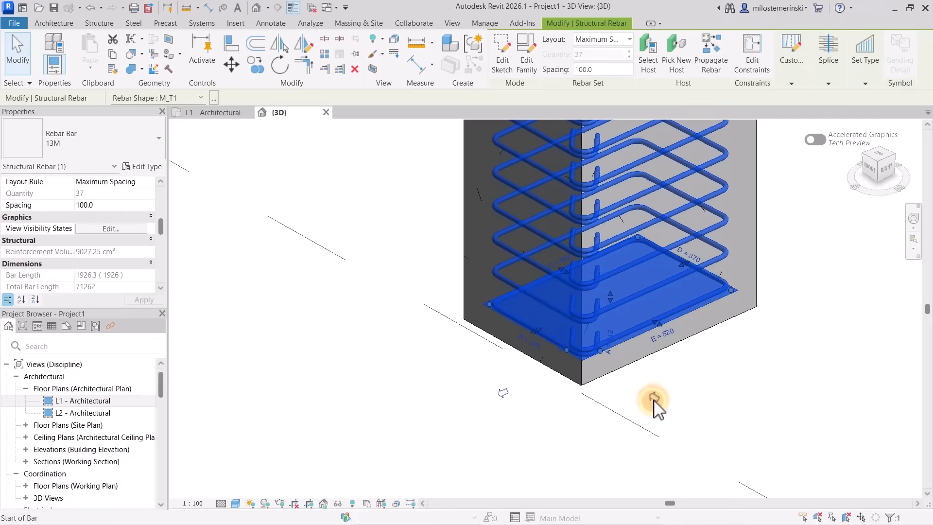
mouse_move(497, 403)
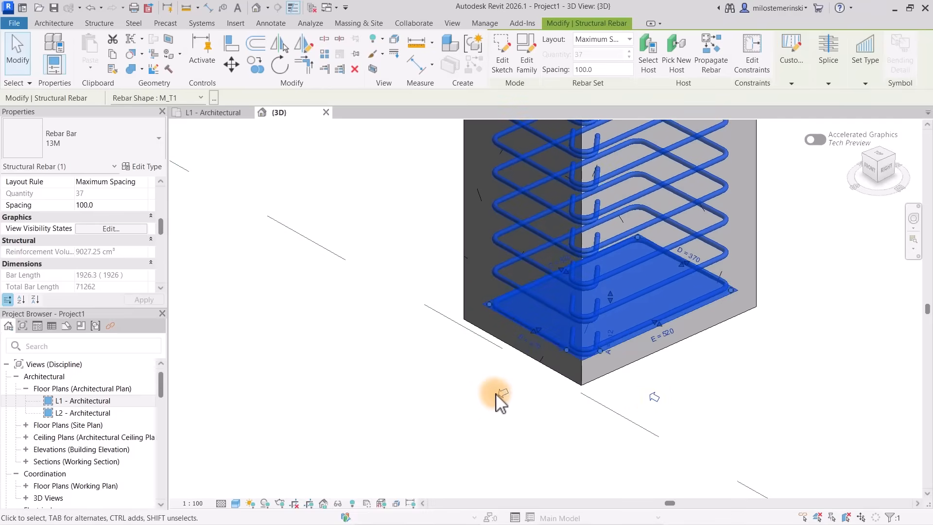